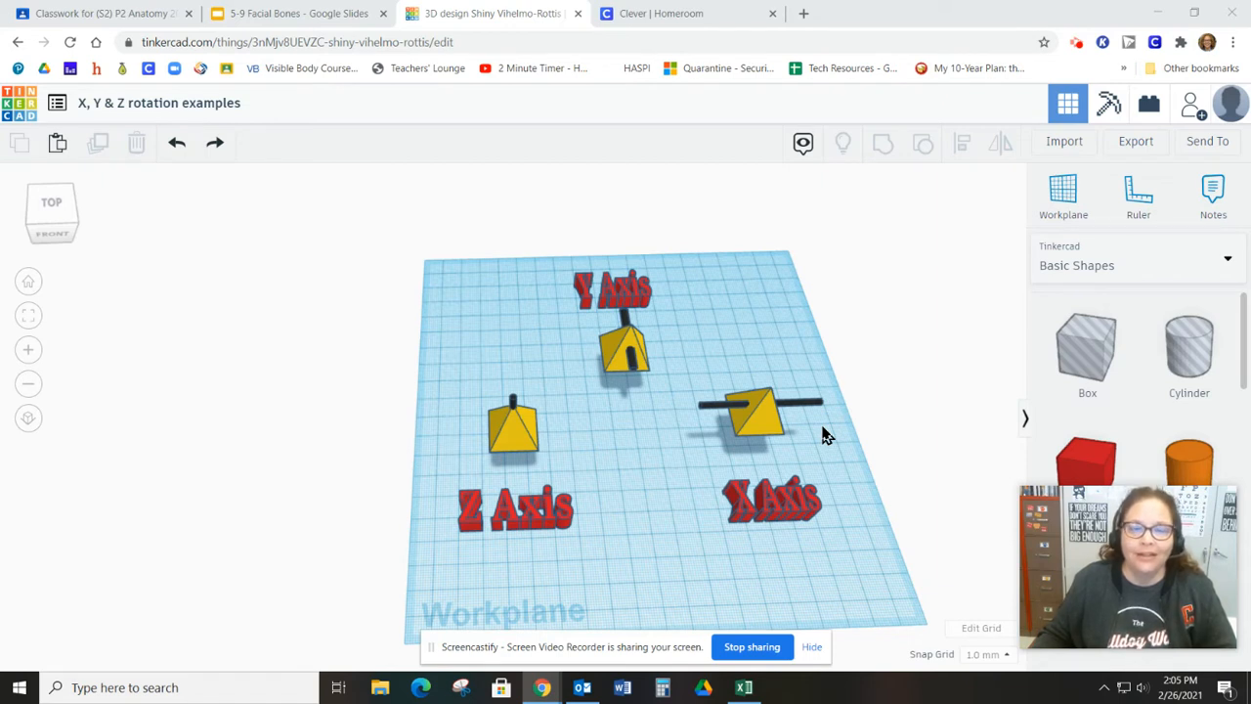
mouse_move(821, 528)
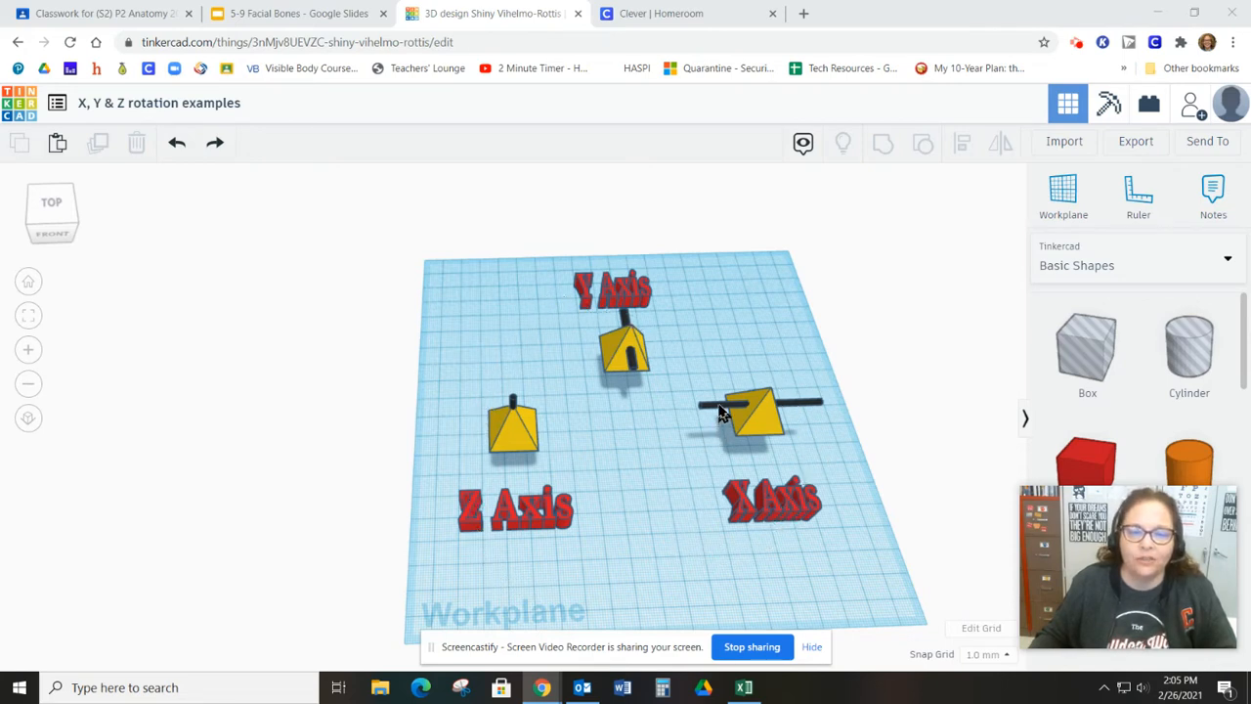
mouse_move(516, 434)
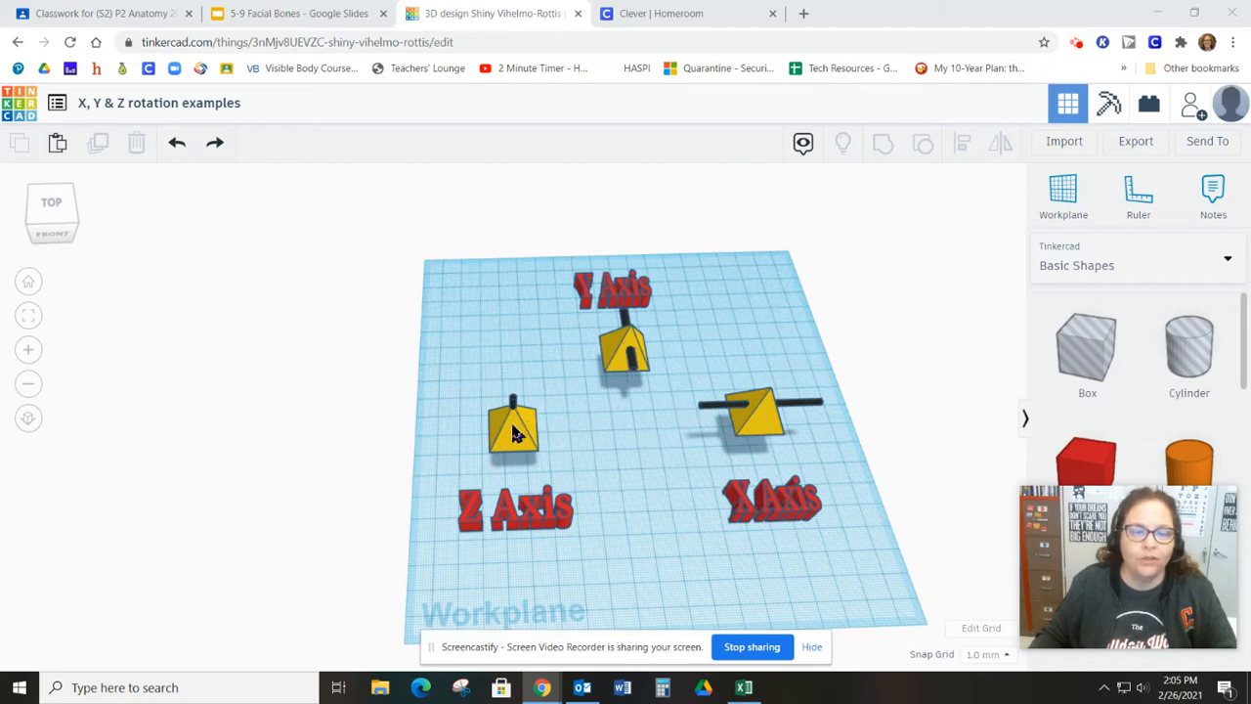
mouse_move(708, 440)
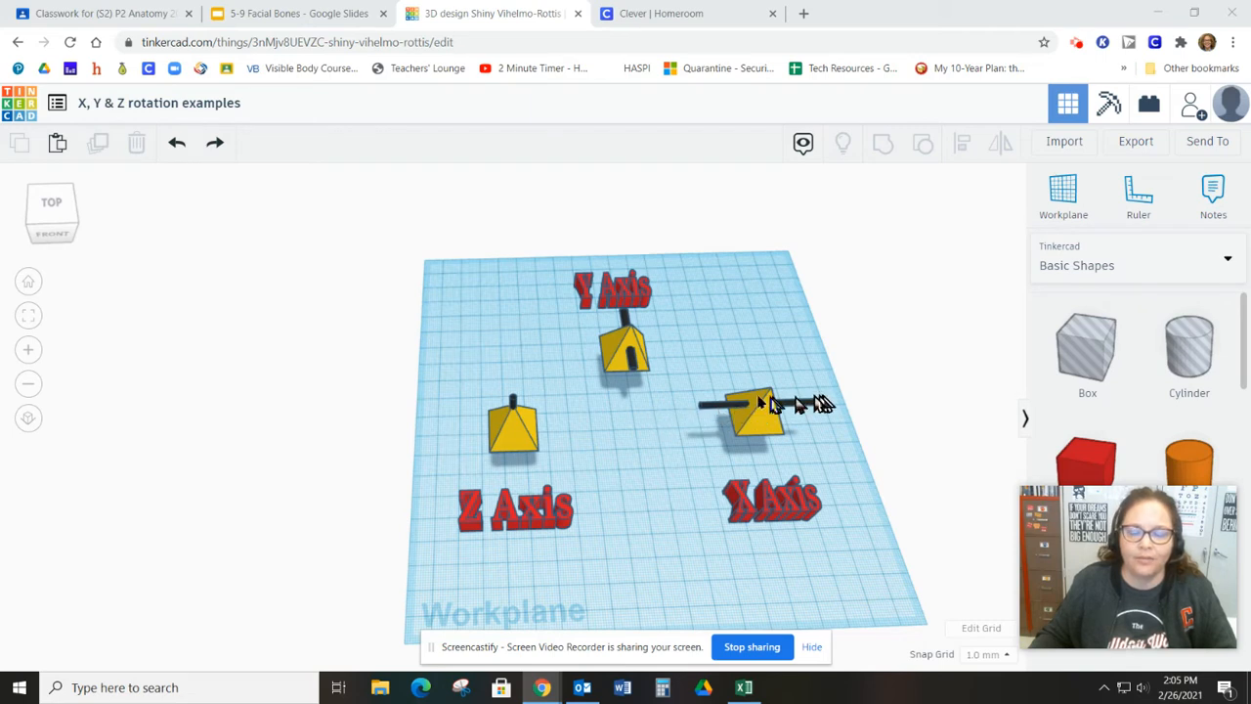
mouse_move(753, 419)
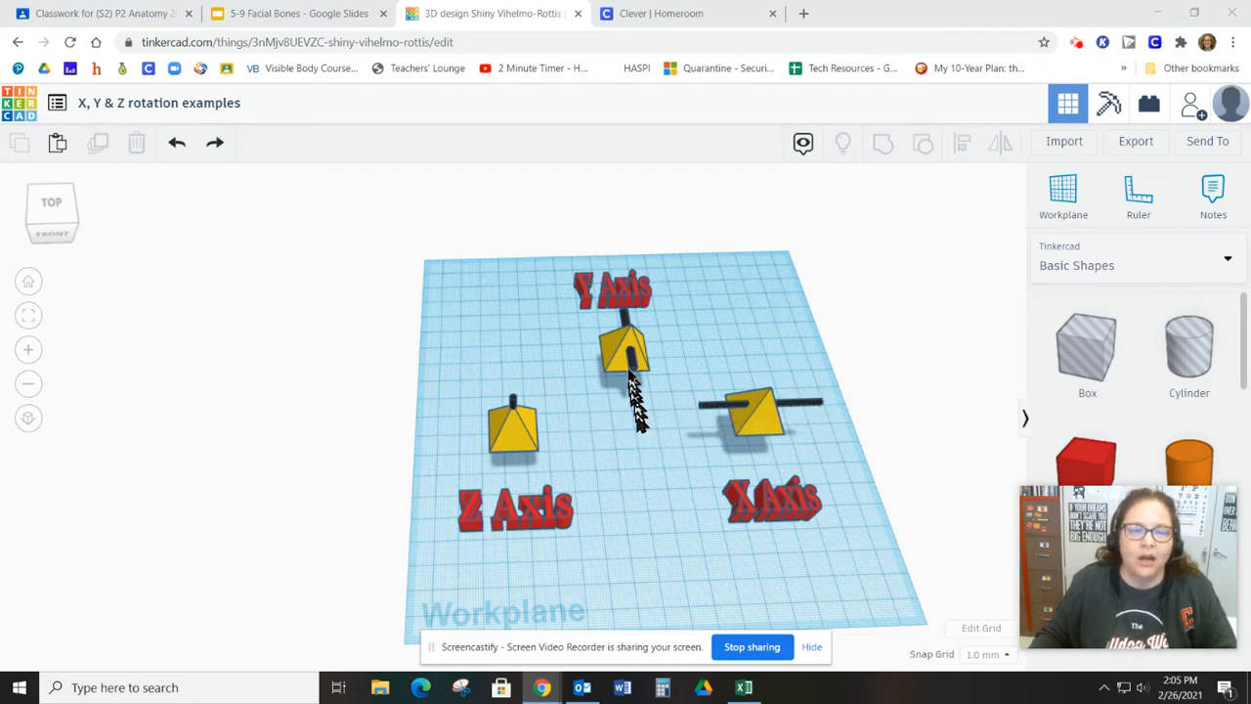
mouse_move(602, 368)
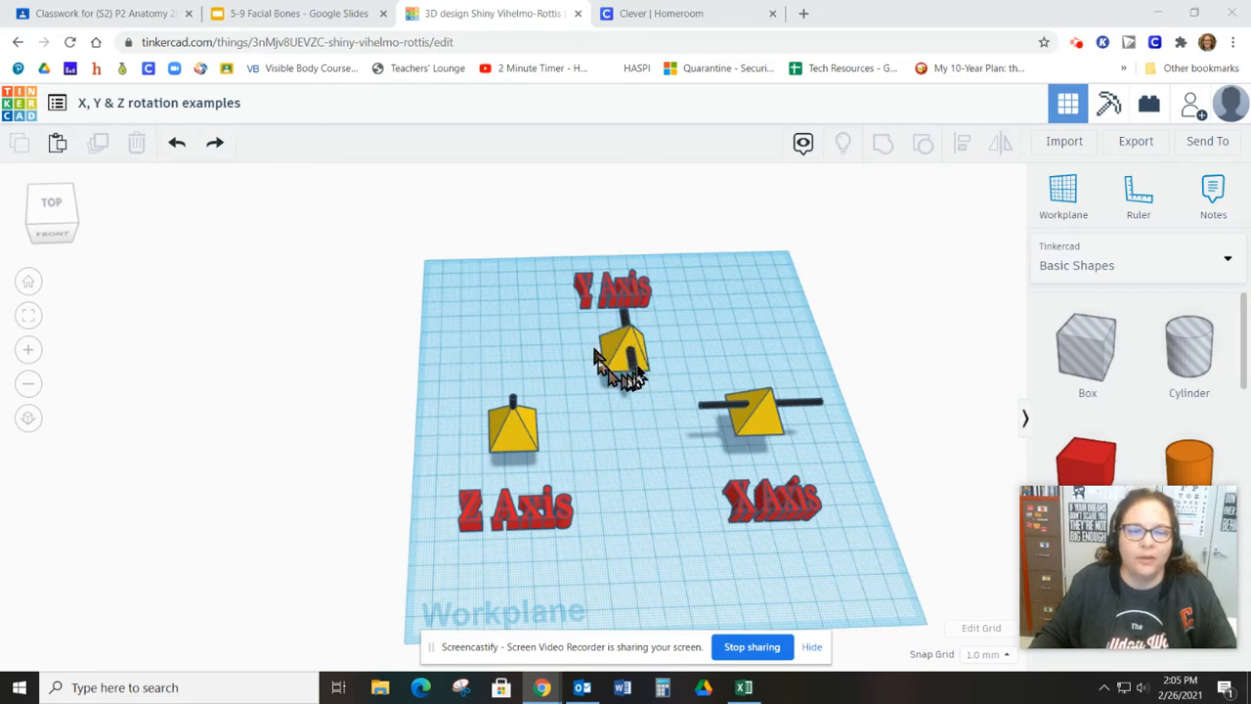
mouse_move(628, 244)
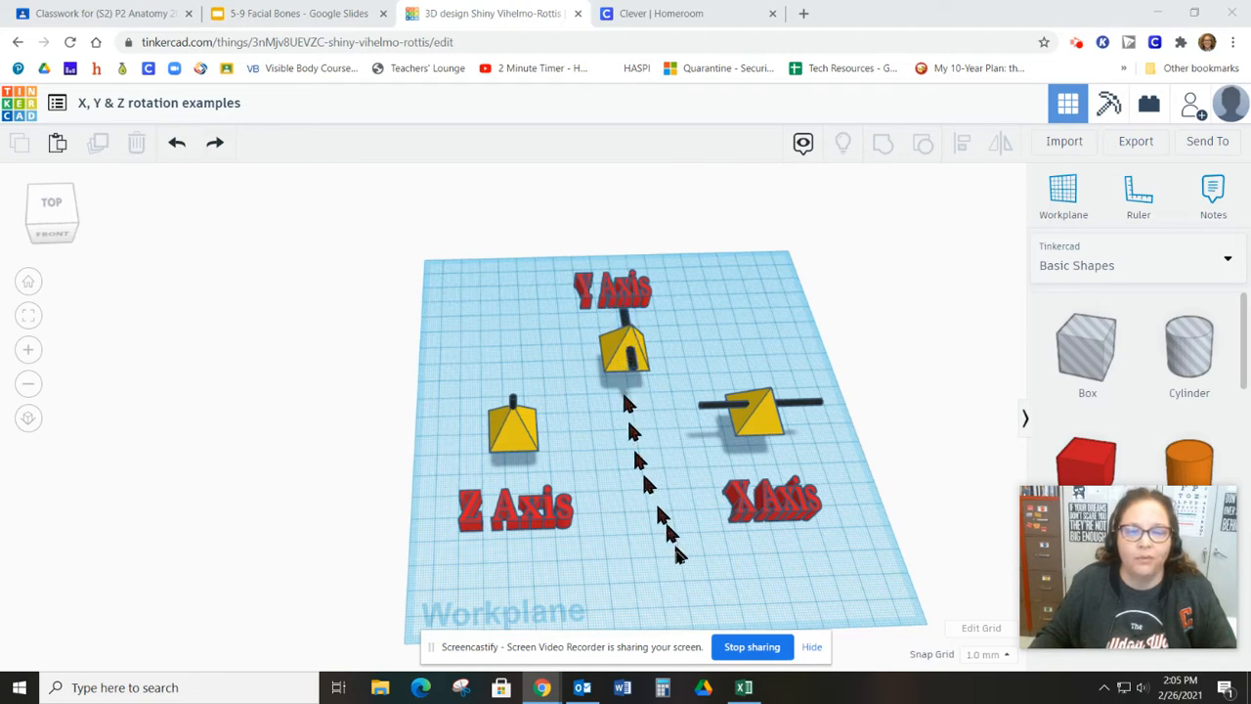
mouse_move(613, 242)
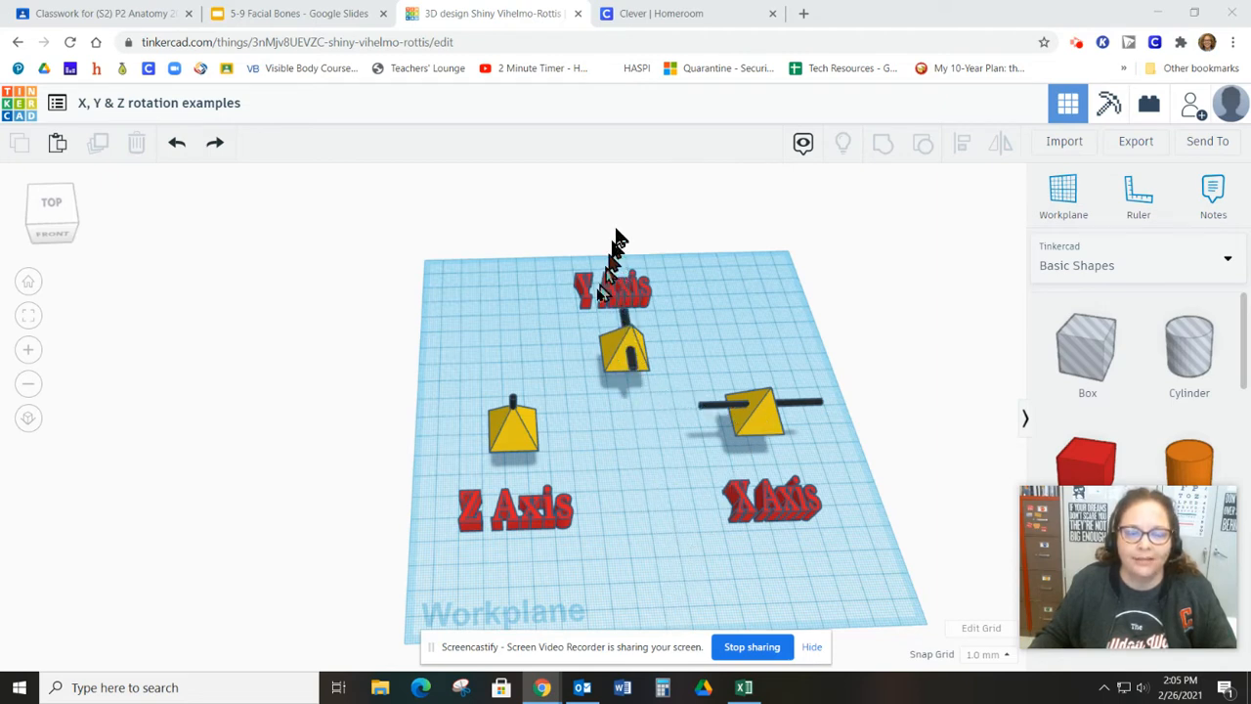
mouse_move(488, 284)
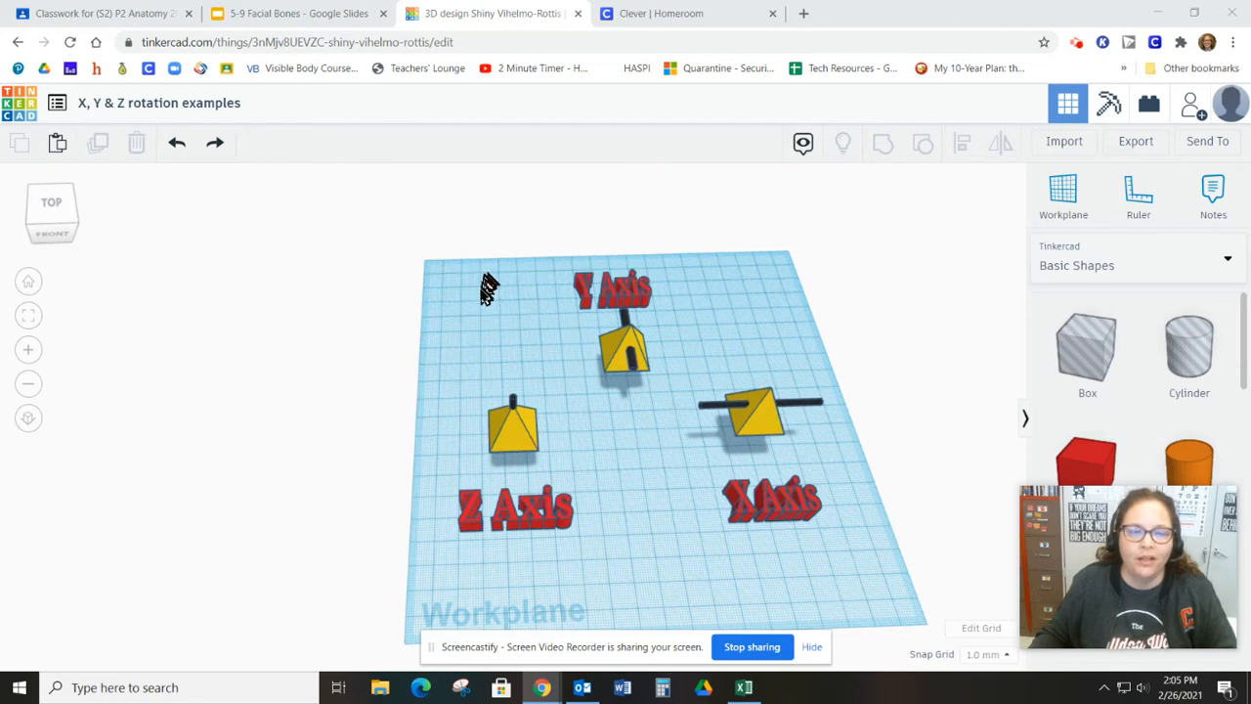
mouse_move(694, 405)
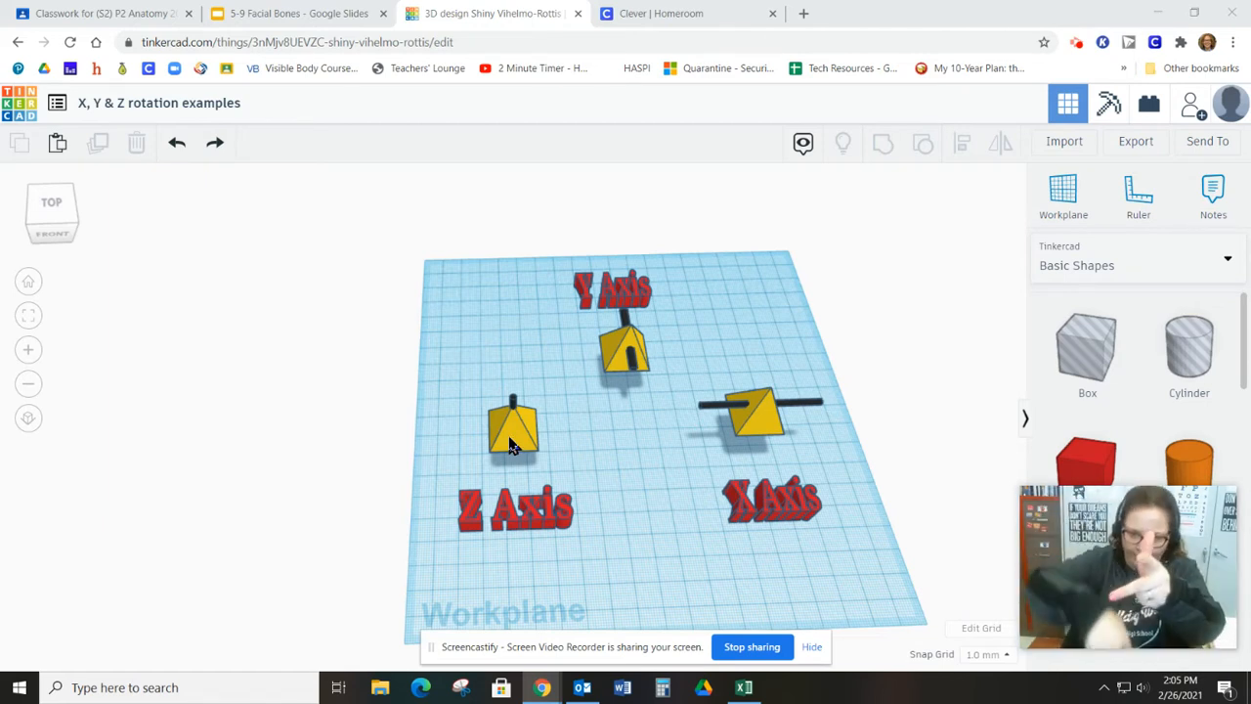
mouse_move(1071, 465)
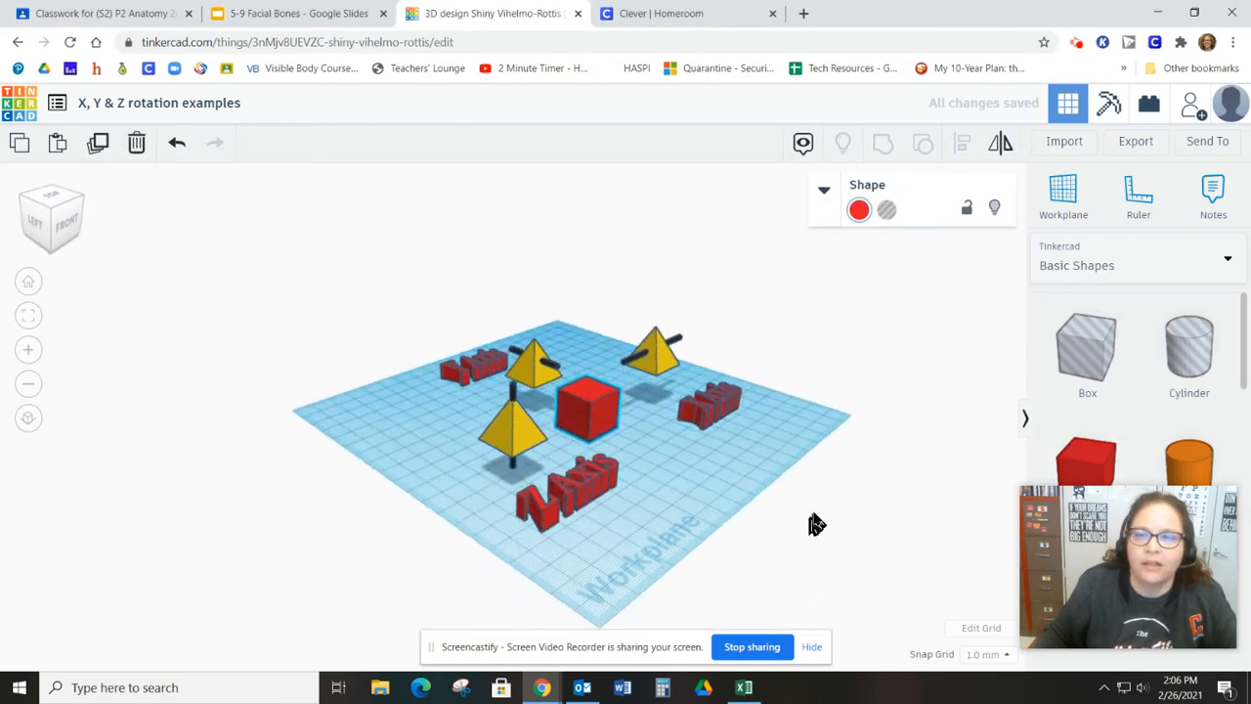
Step: View the post-pierced pyramid from the Left and select it for rotation
click(586, 405)
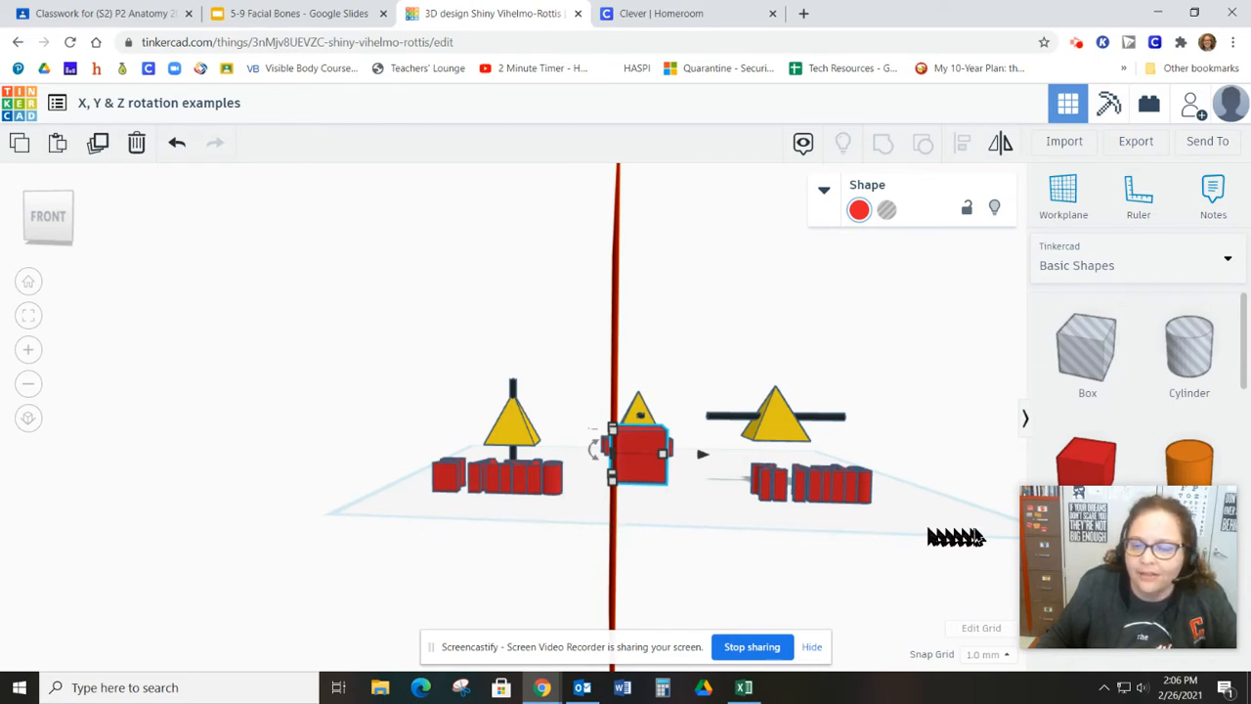
mouse_move(381, 505)
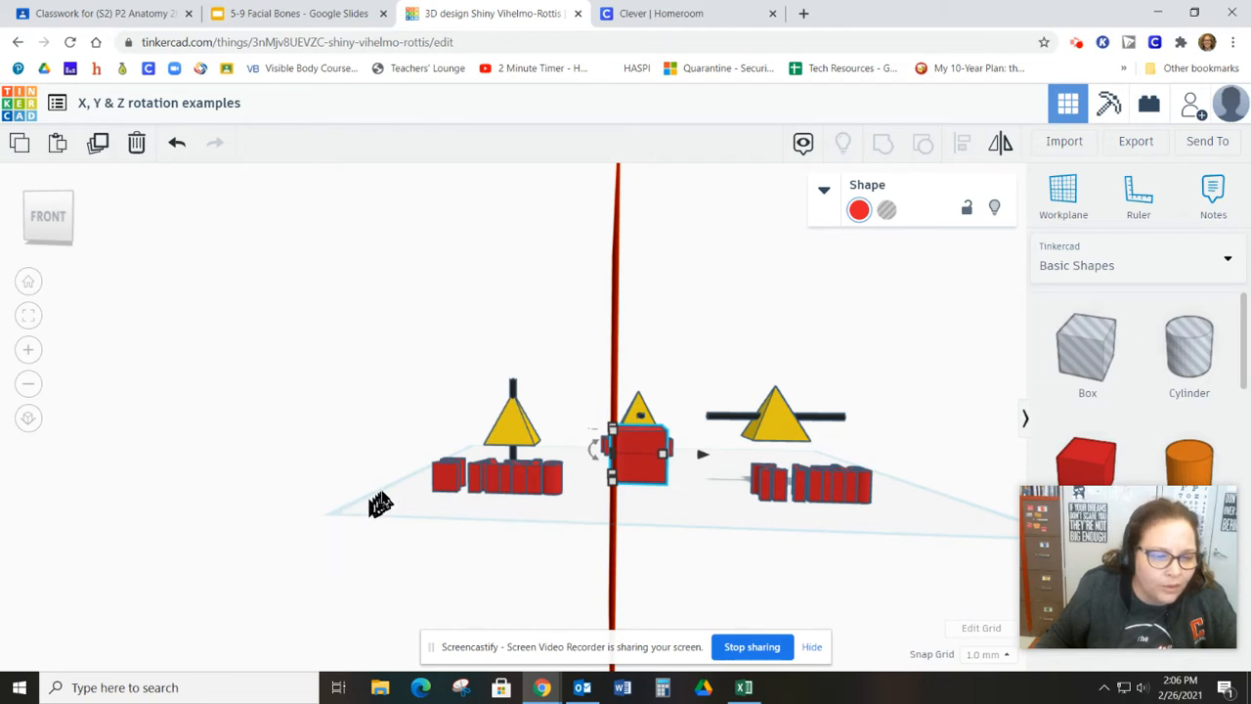
mouse_move(368, 512)
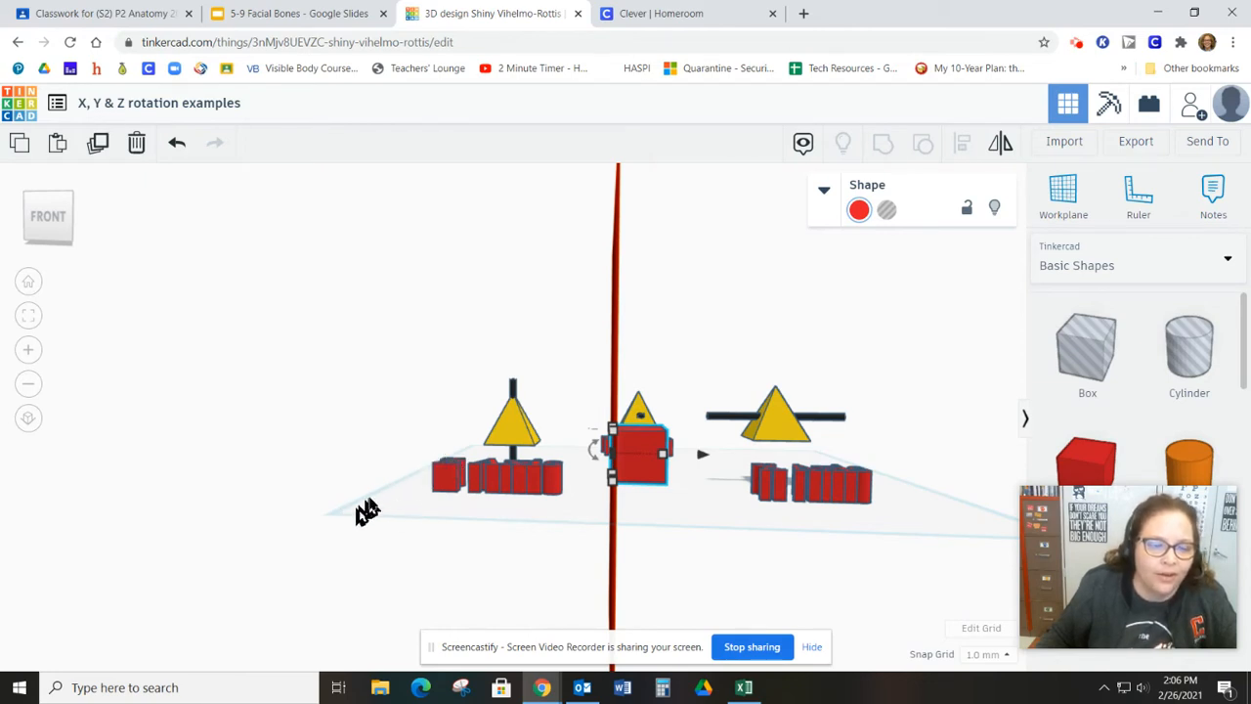
mouse_move(375, 518)
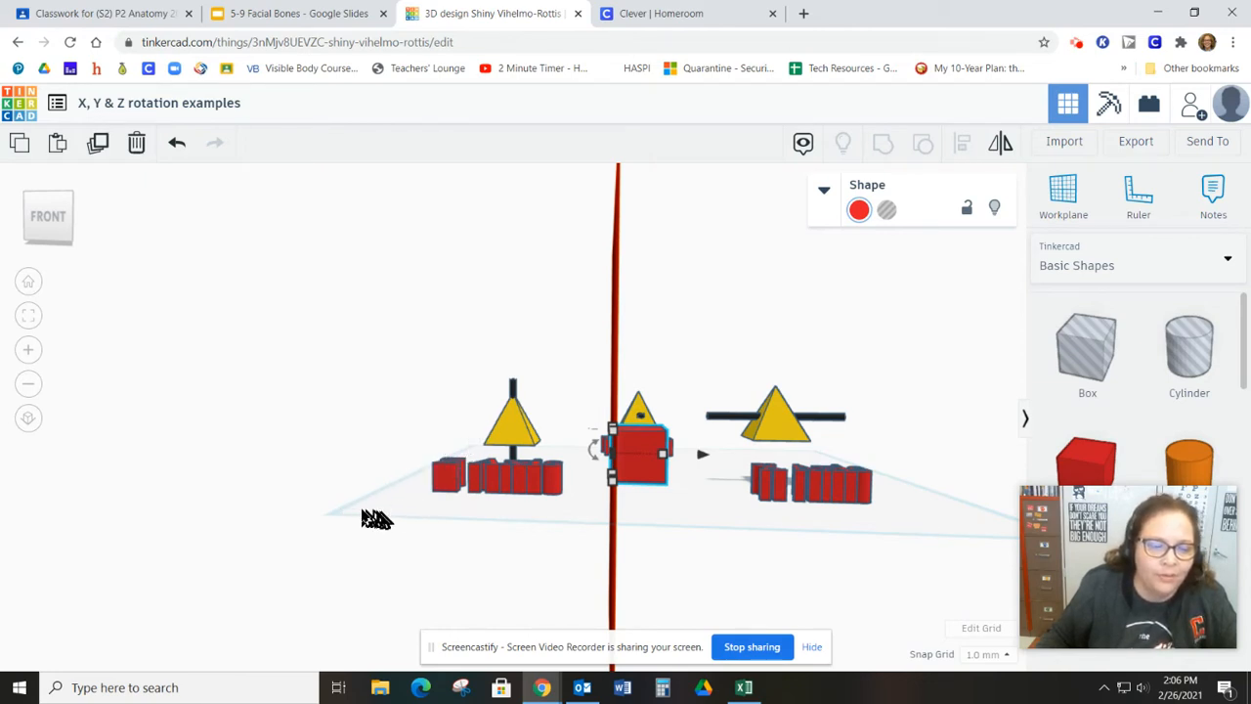
mouse_move(610, 567)
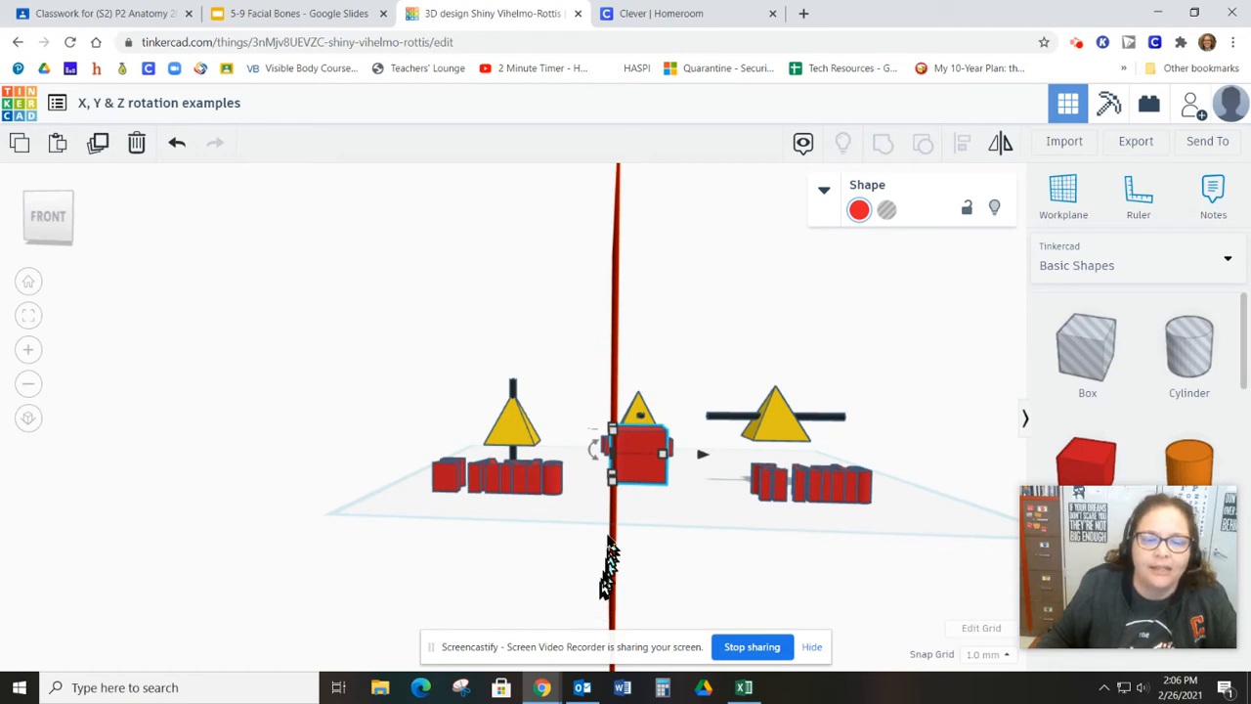
mouse_move(636, 470)
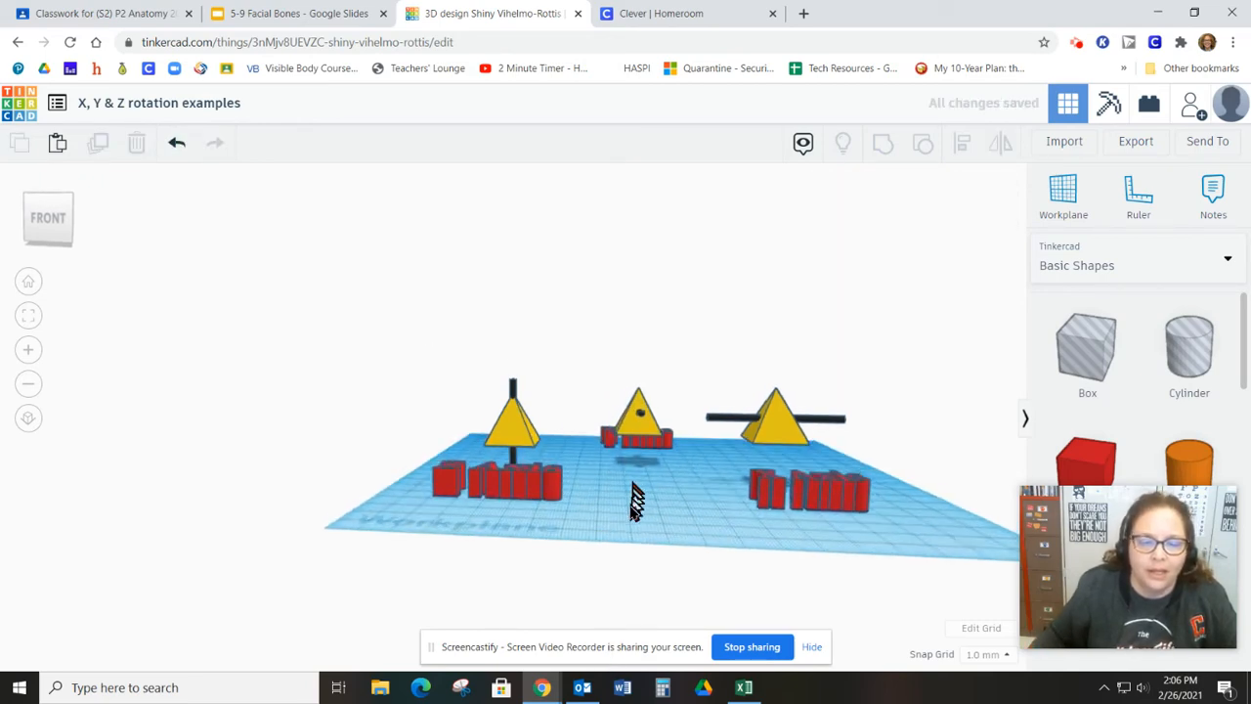
drag(635, 489, 669, 563)
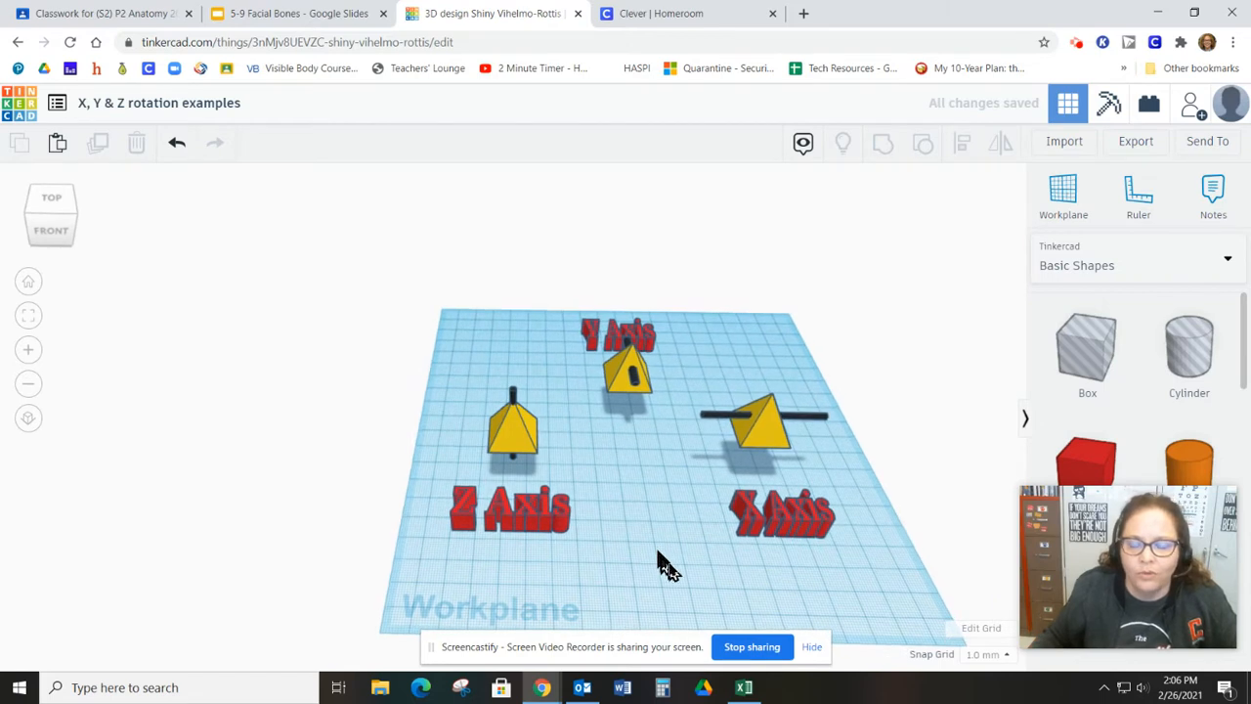
click(759, 427)
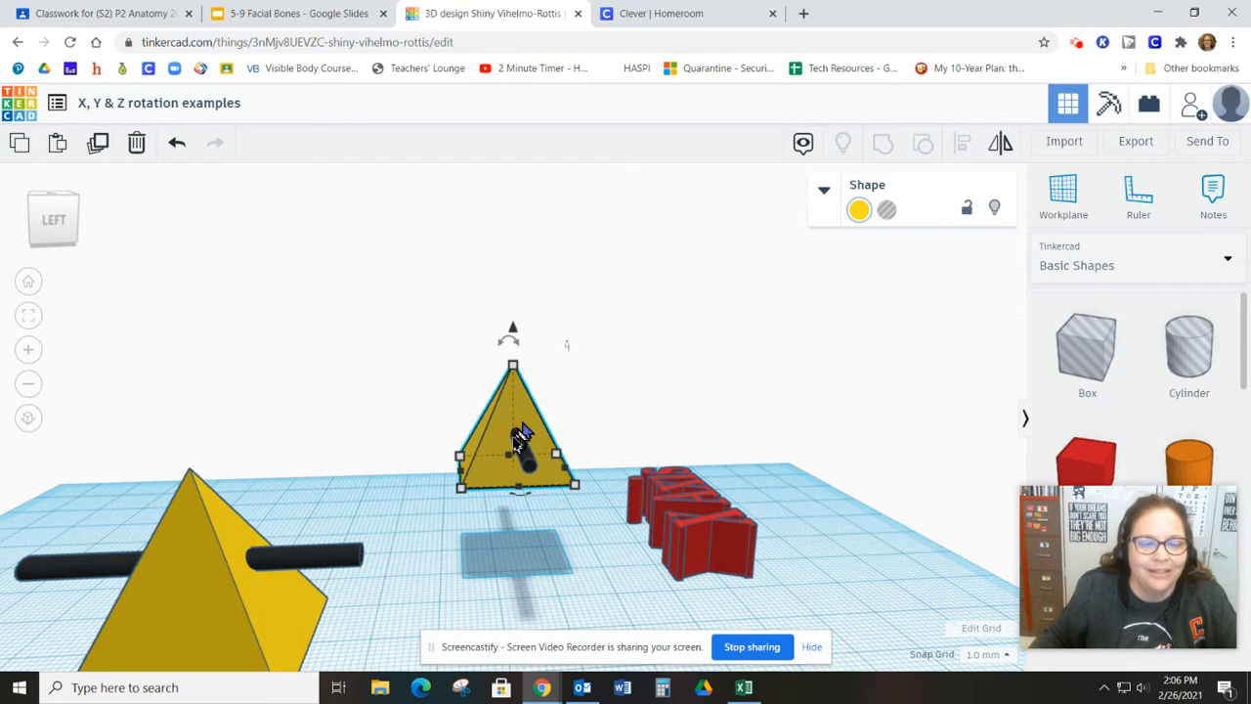
mouse_move(524, 465)
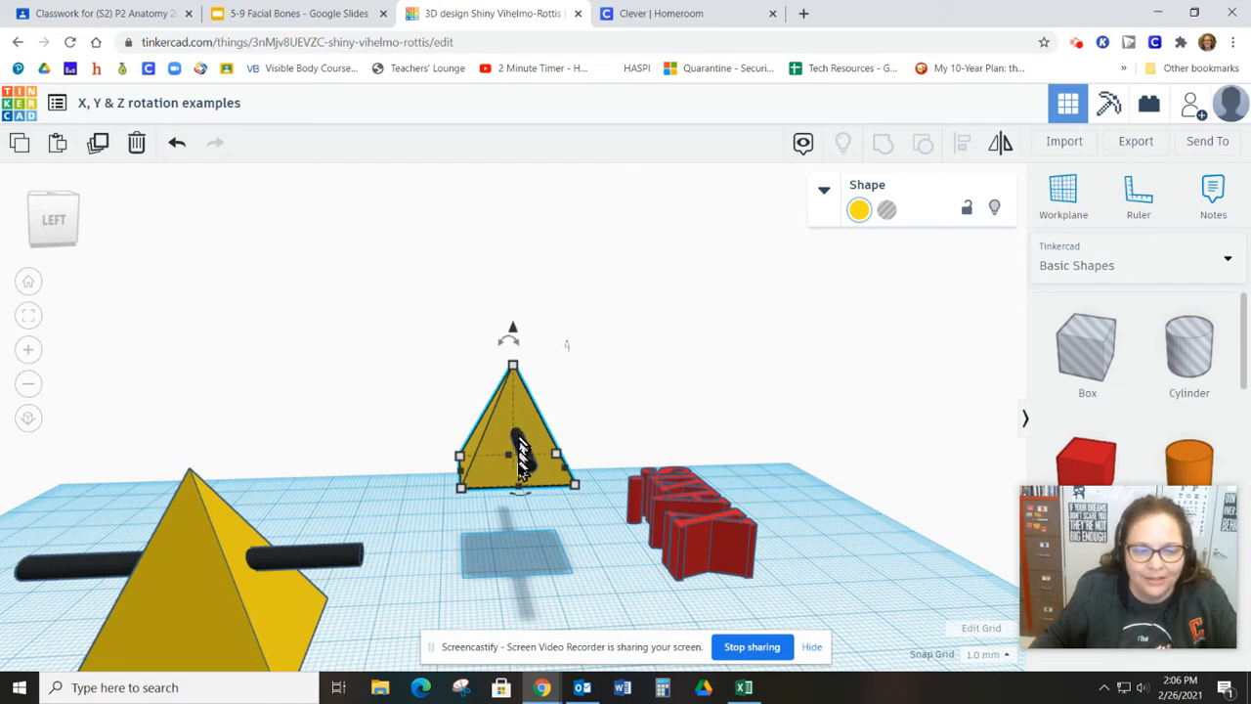
mouse_move(512, 439)
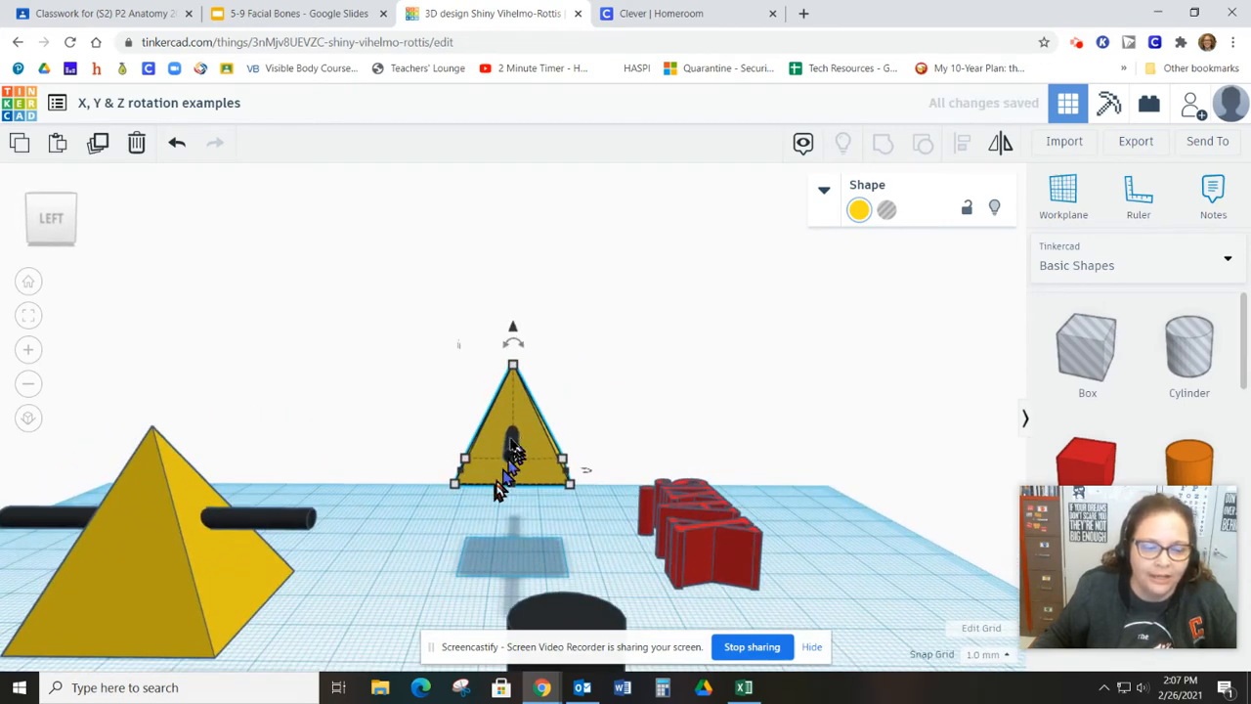
Step: Tilt the pyramid about its X axis through 45° and 90°, settling at 45°
drag(512, 340, 531, 362)
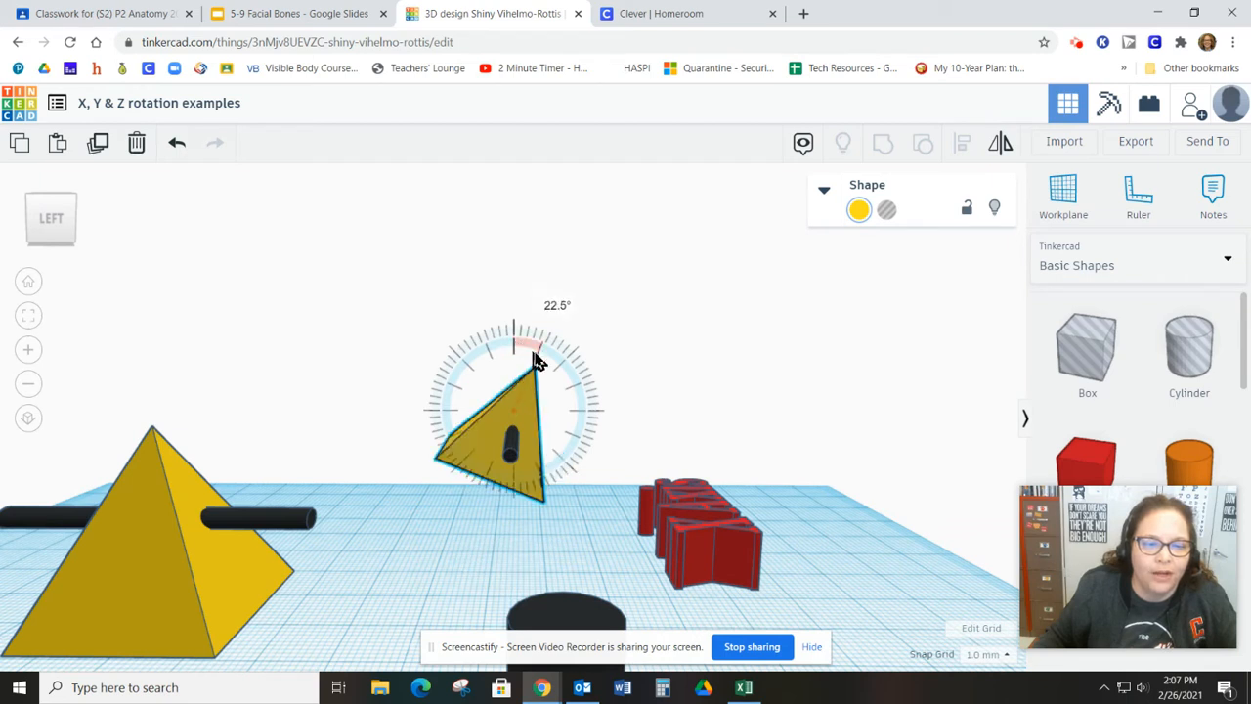
drag(516, 336, 469, 375)
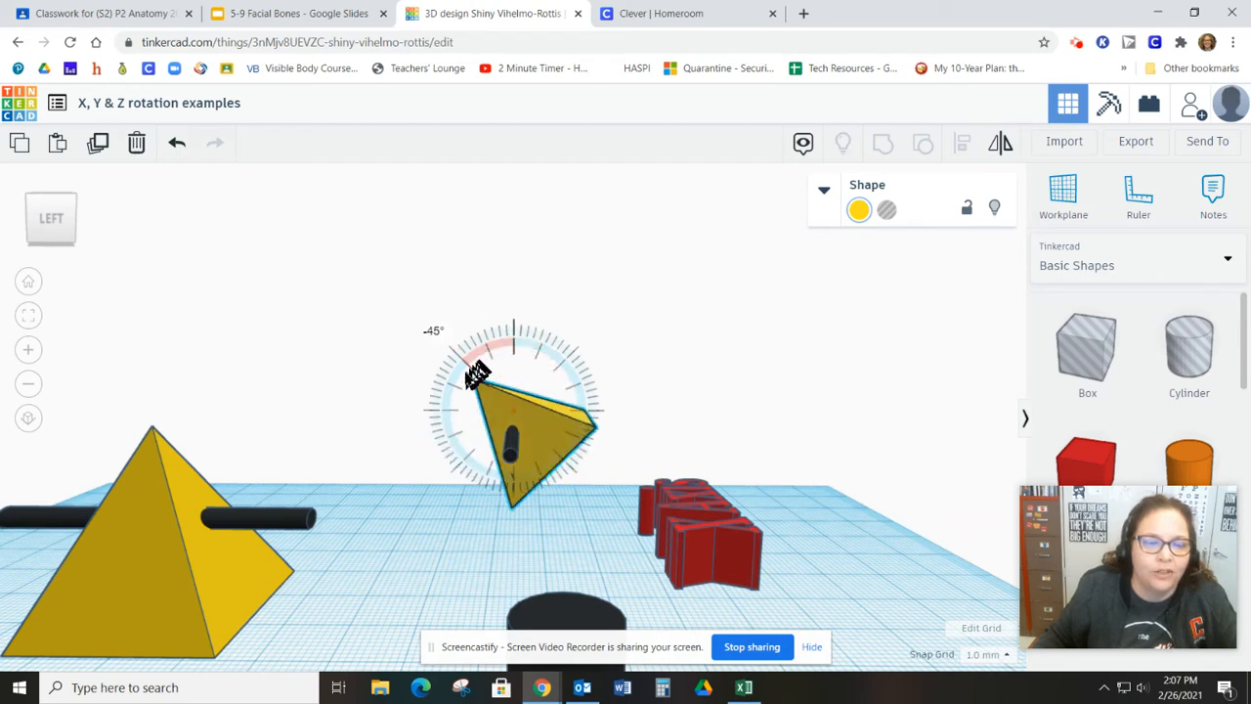
drag(473, 375, 557, 411)
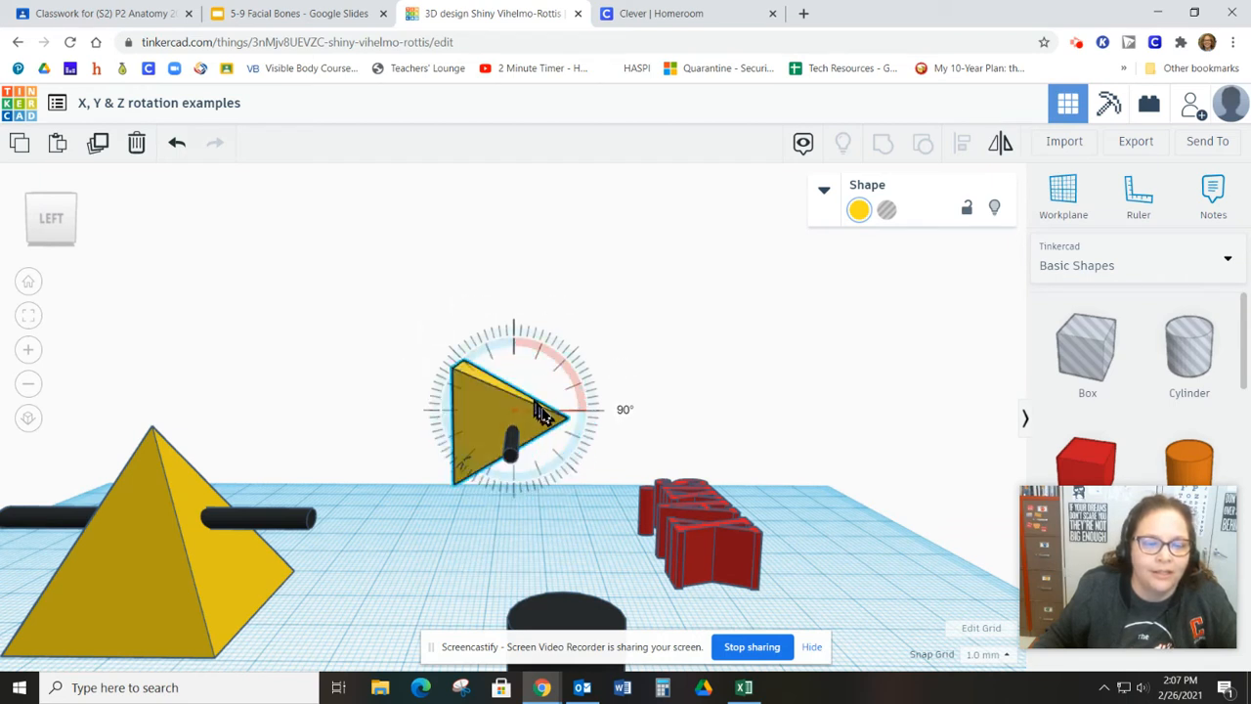
drag(551, 411, 499, 391)
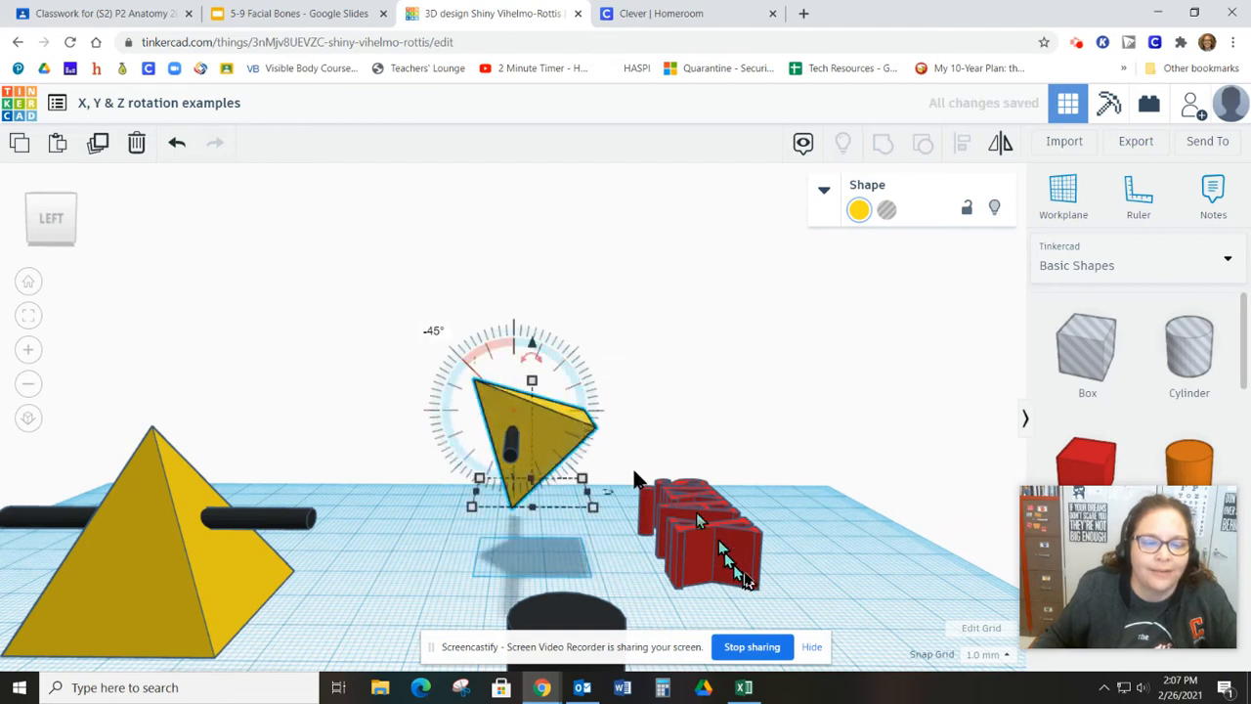
click(840, 567)
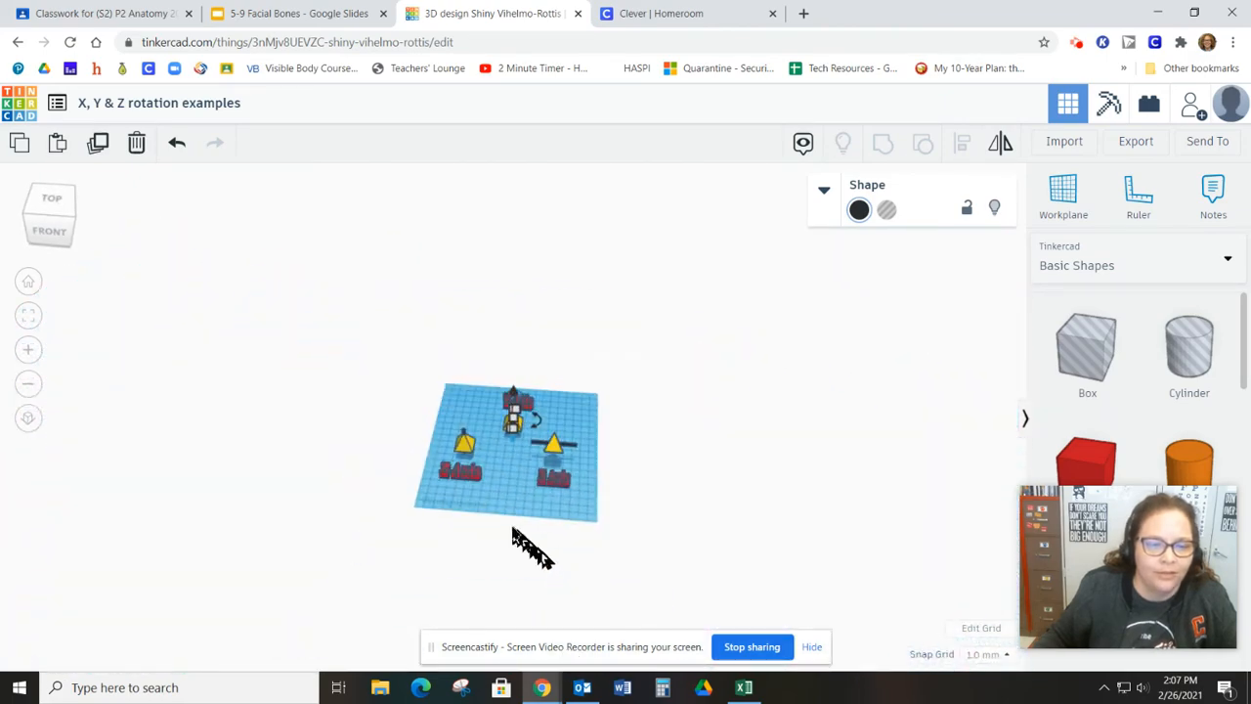
Step: From the Front view, turn the middle pyramid about its Y axis, settling at 90°
click(513, 411)
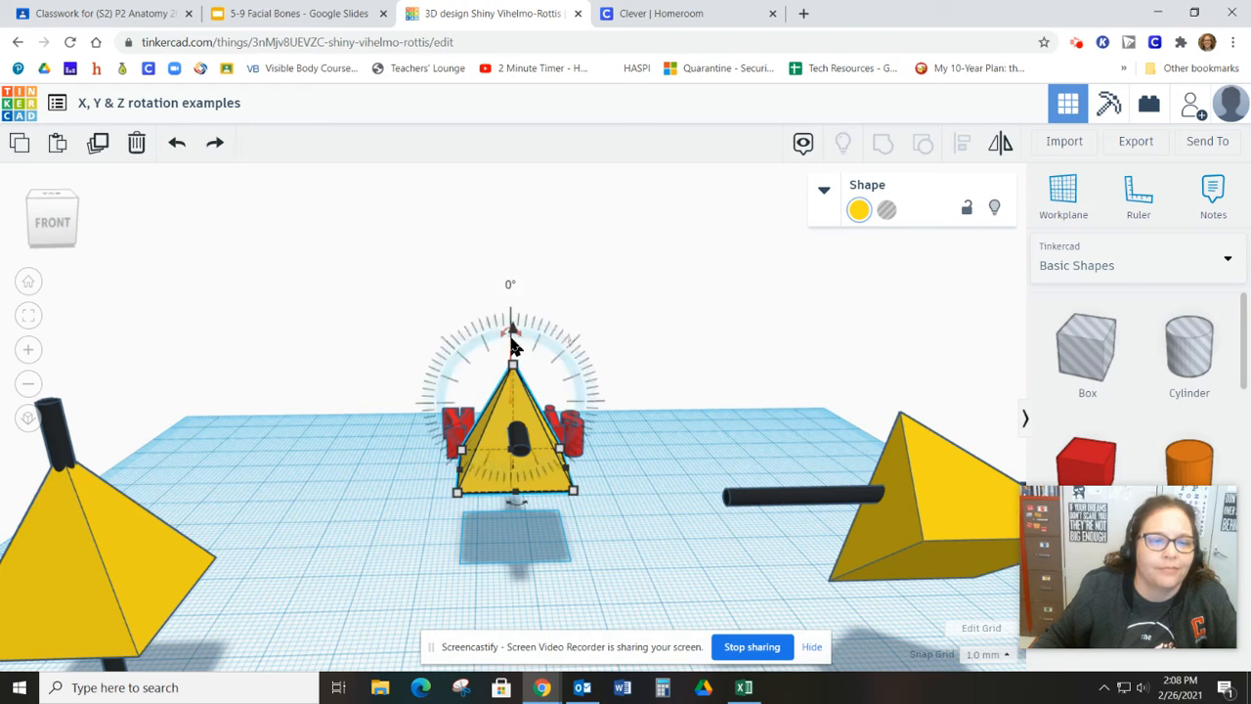
drag(512, 323, 543, 355)
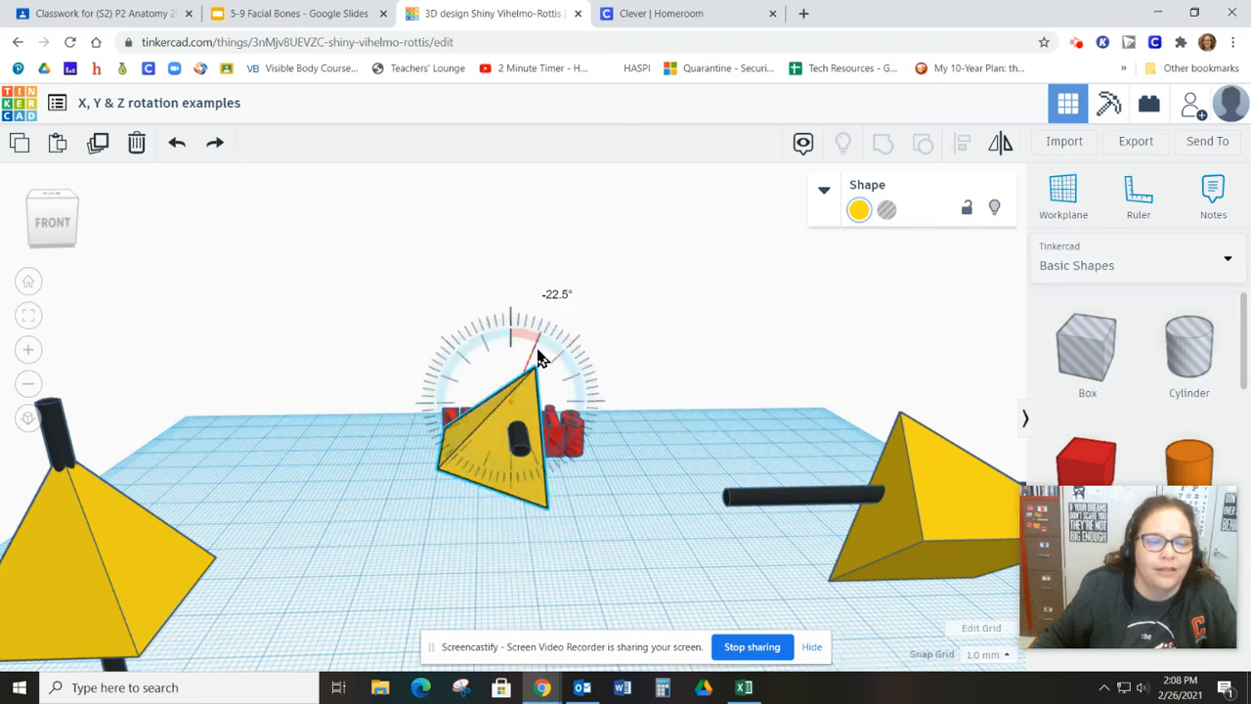
drag(537, 356, 557, 401)
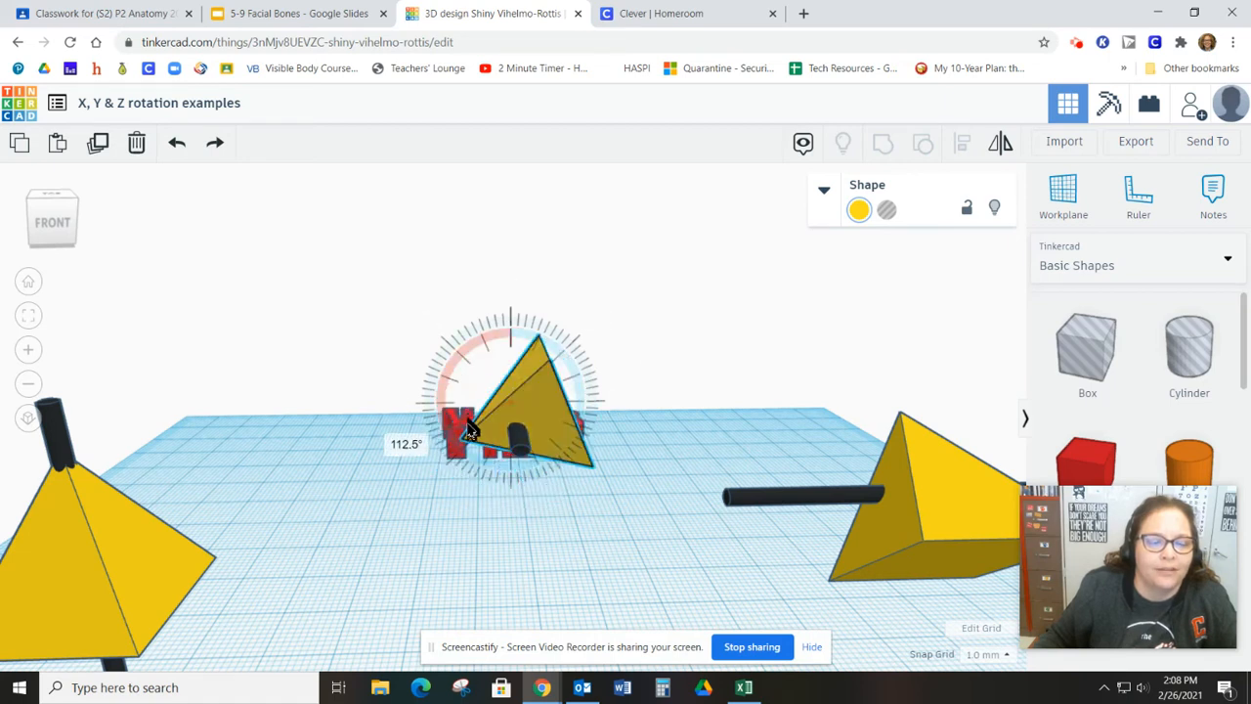
drag(470, 434, 537, 427)
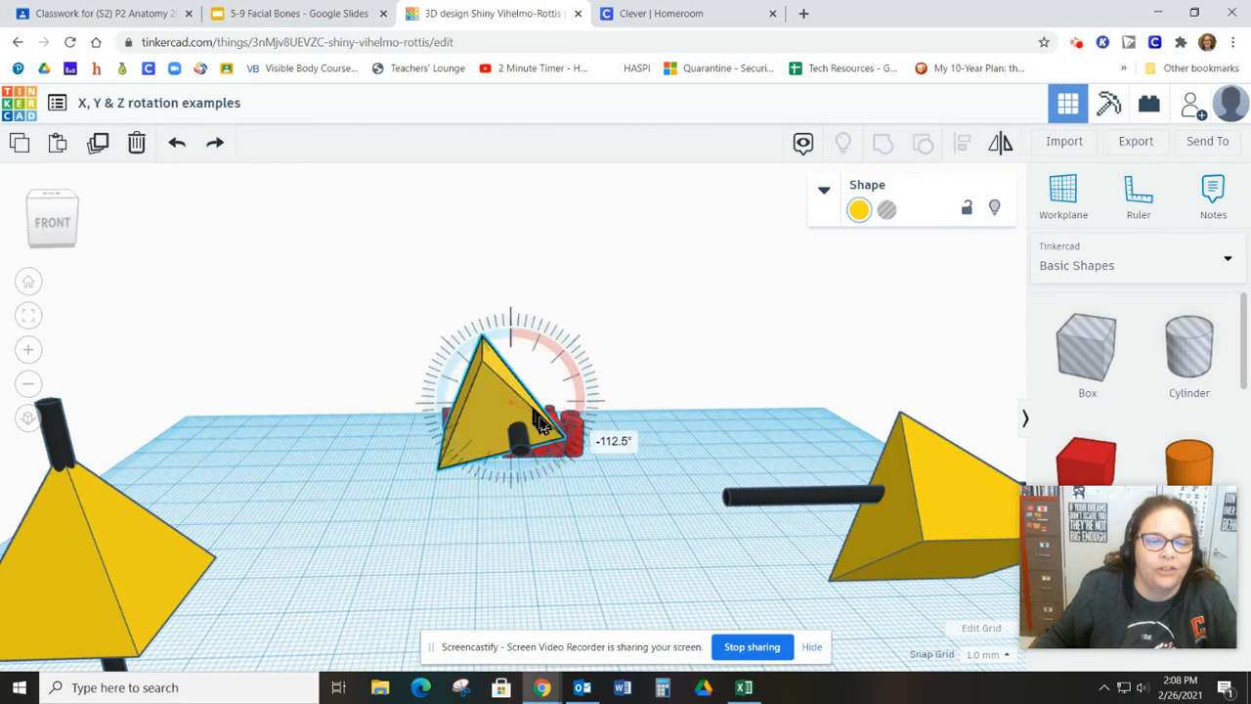
drag(538, 426, 479, 411)
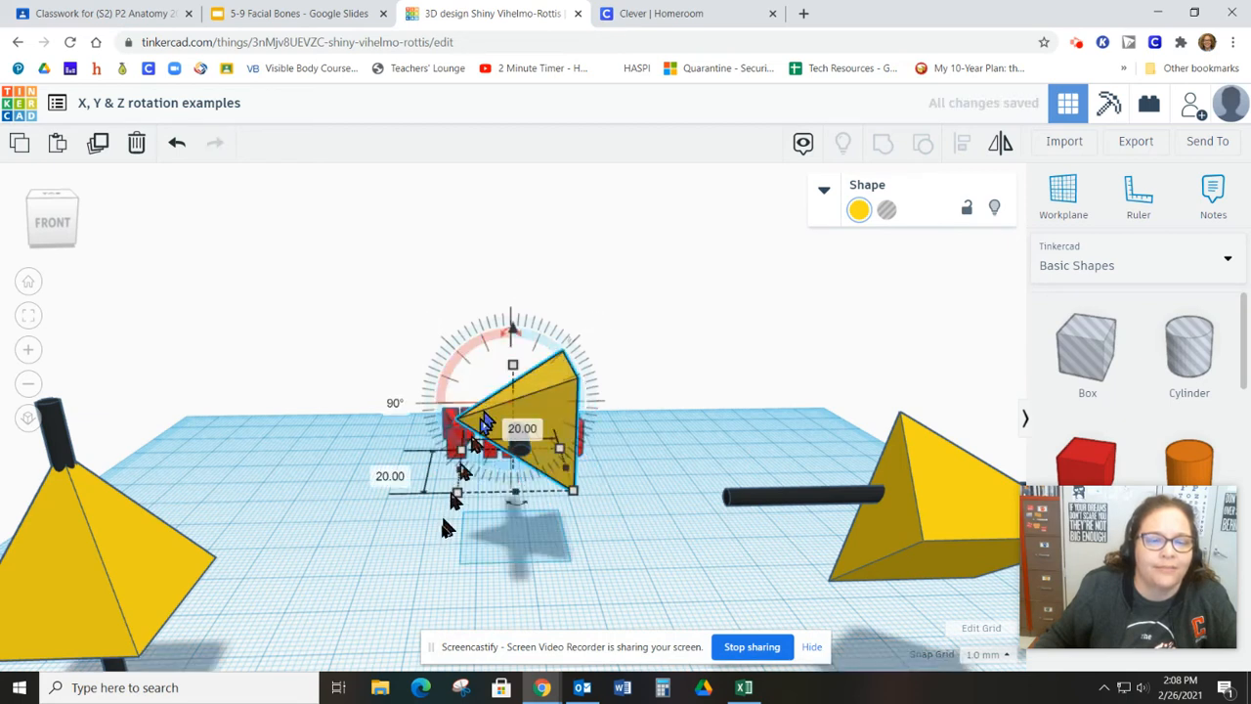
click(428, 556)
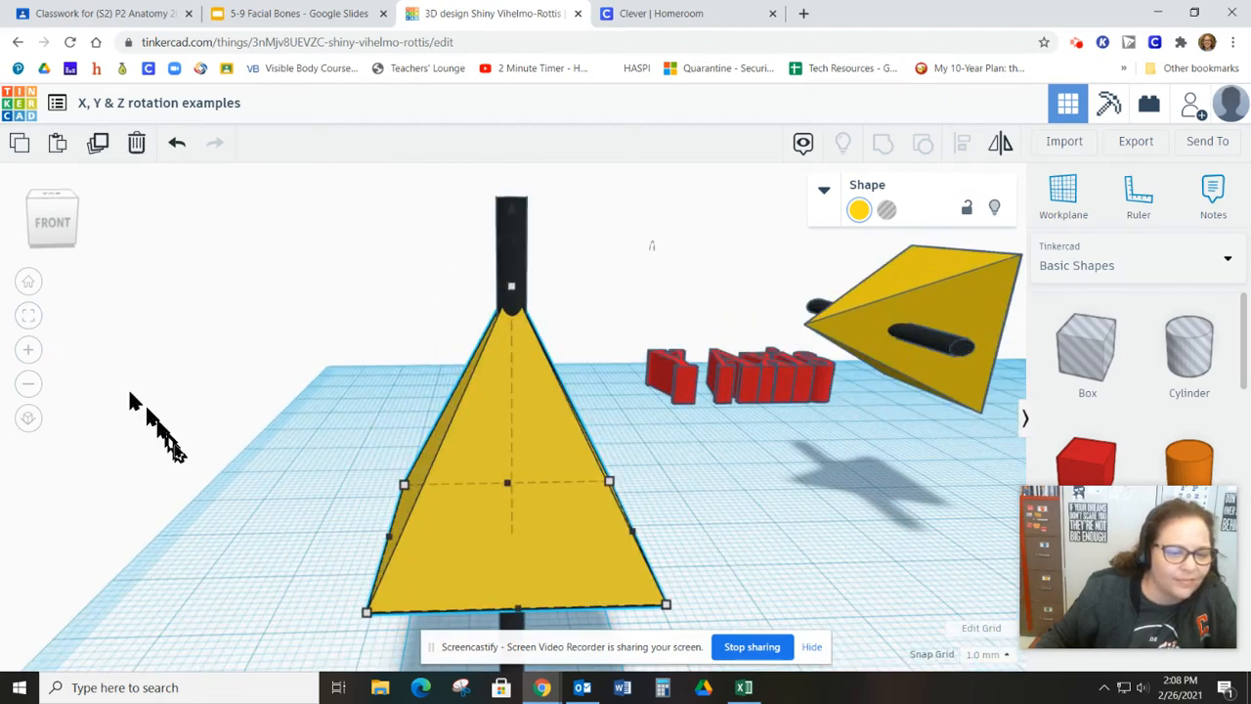
mouse_move(524, 258)
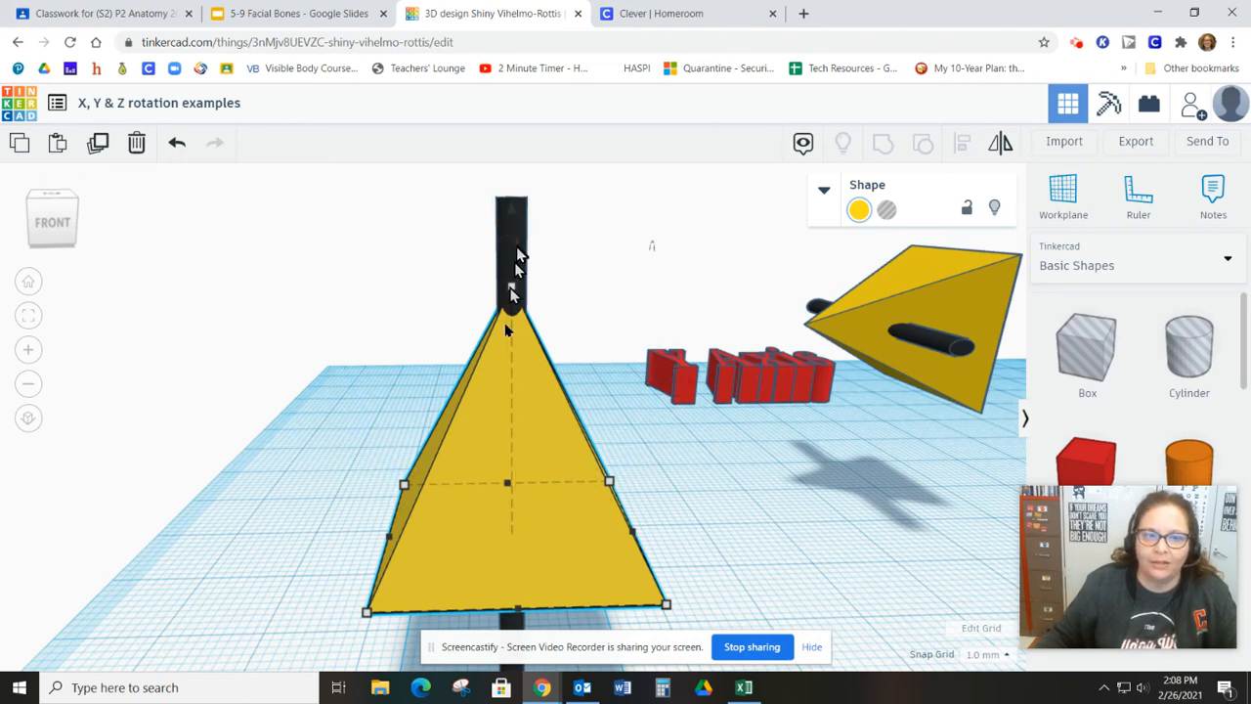
mouse_move(524, 352)
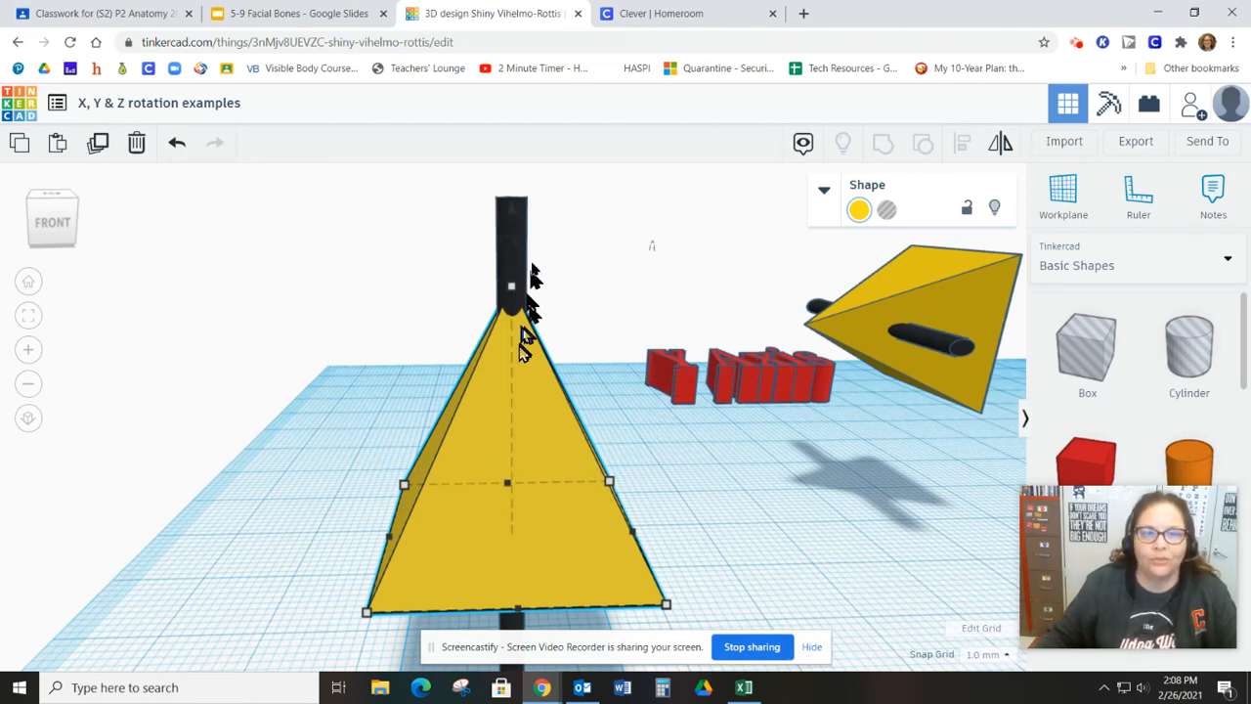
mouse_move(543, 239)
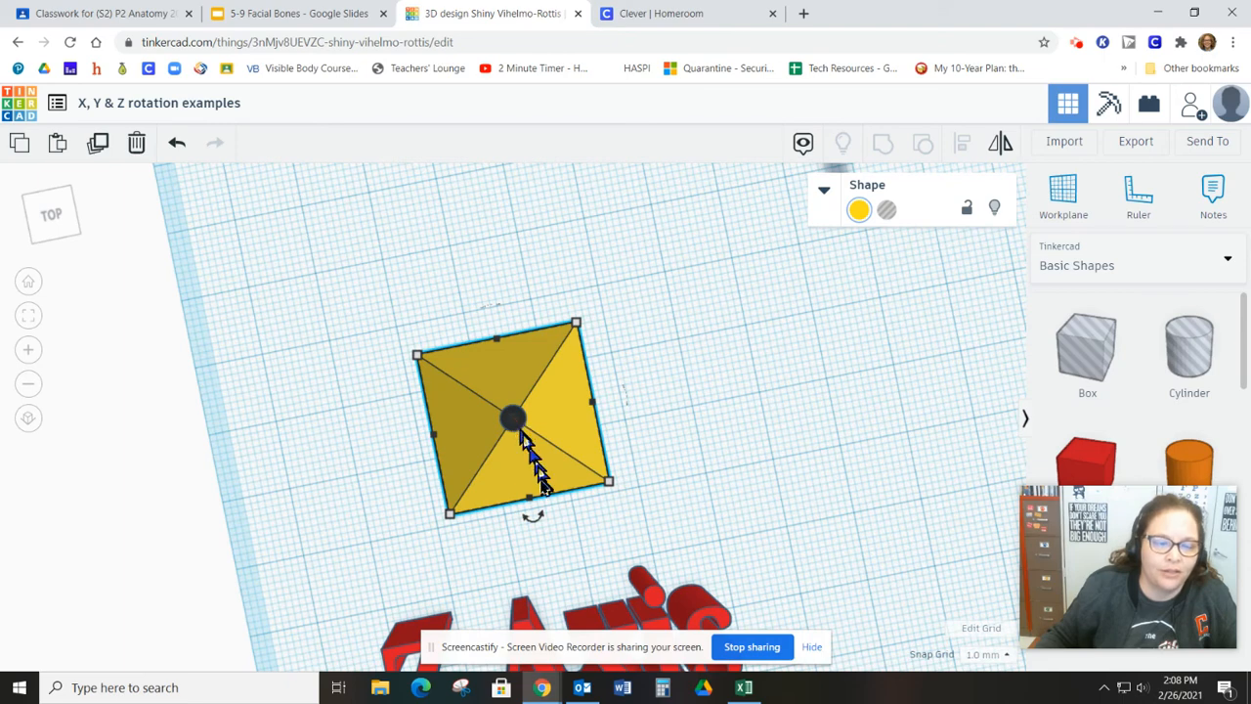
mouse_move(537, 551)
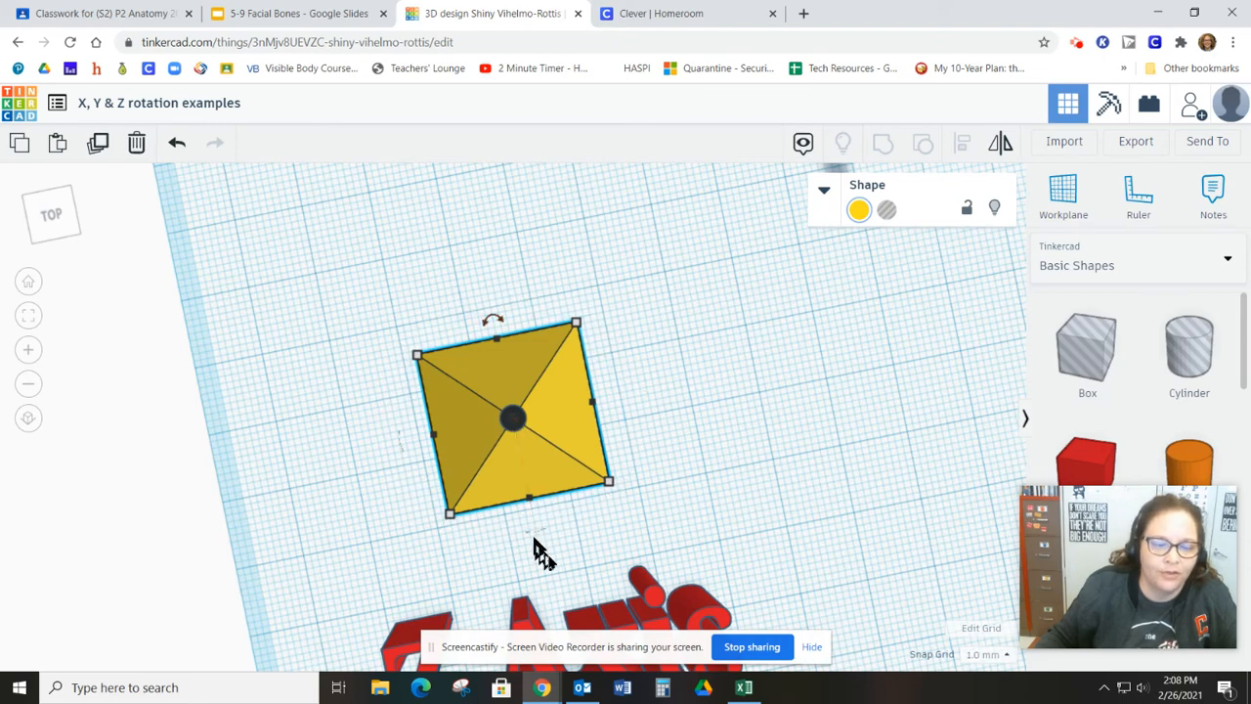
mouse_move(535, 537)
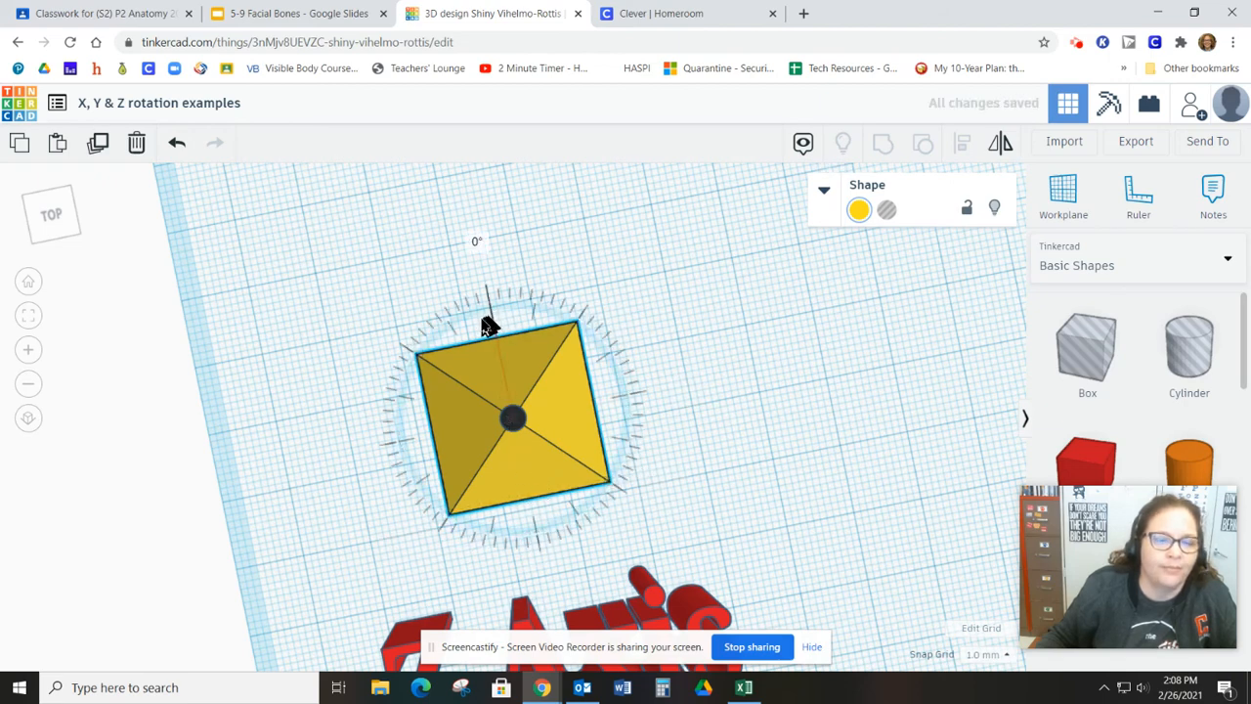
Step: From the Top view, spin the upright pyramid about its vertical Z axis, leaving it at 0°
drag(485, 322, 446, 381)
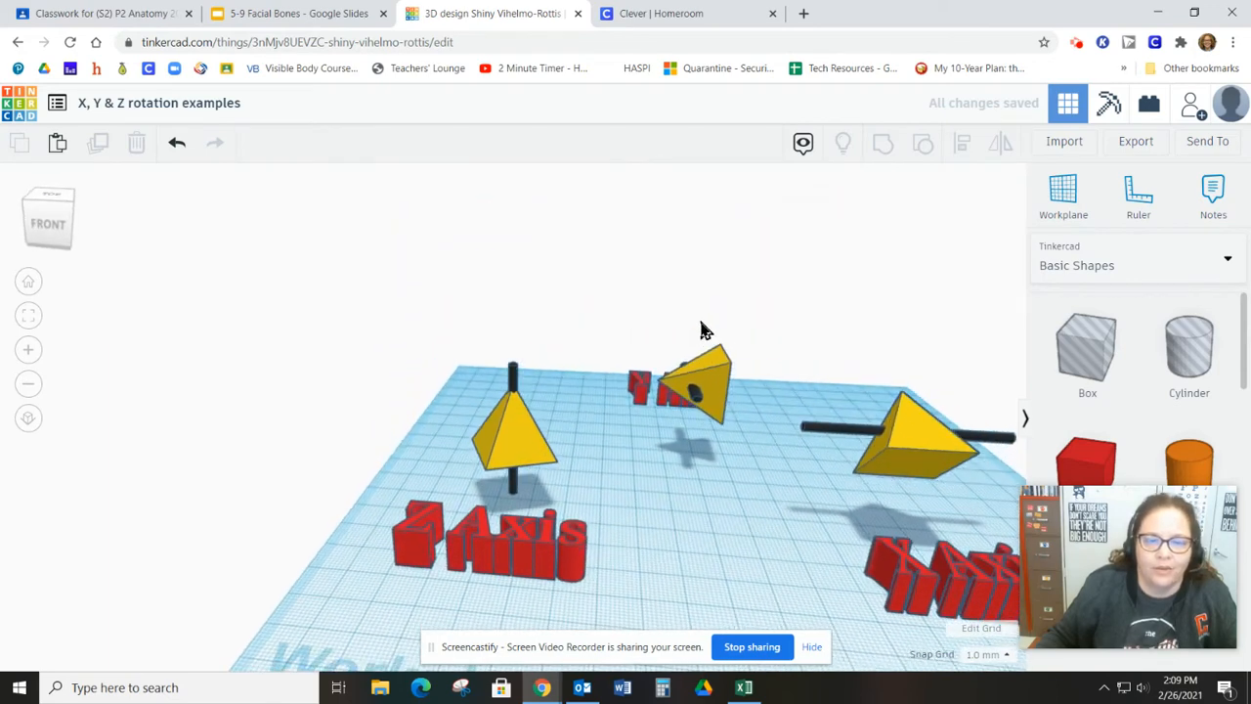
drag(704, 329, 766, 505)
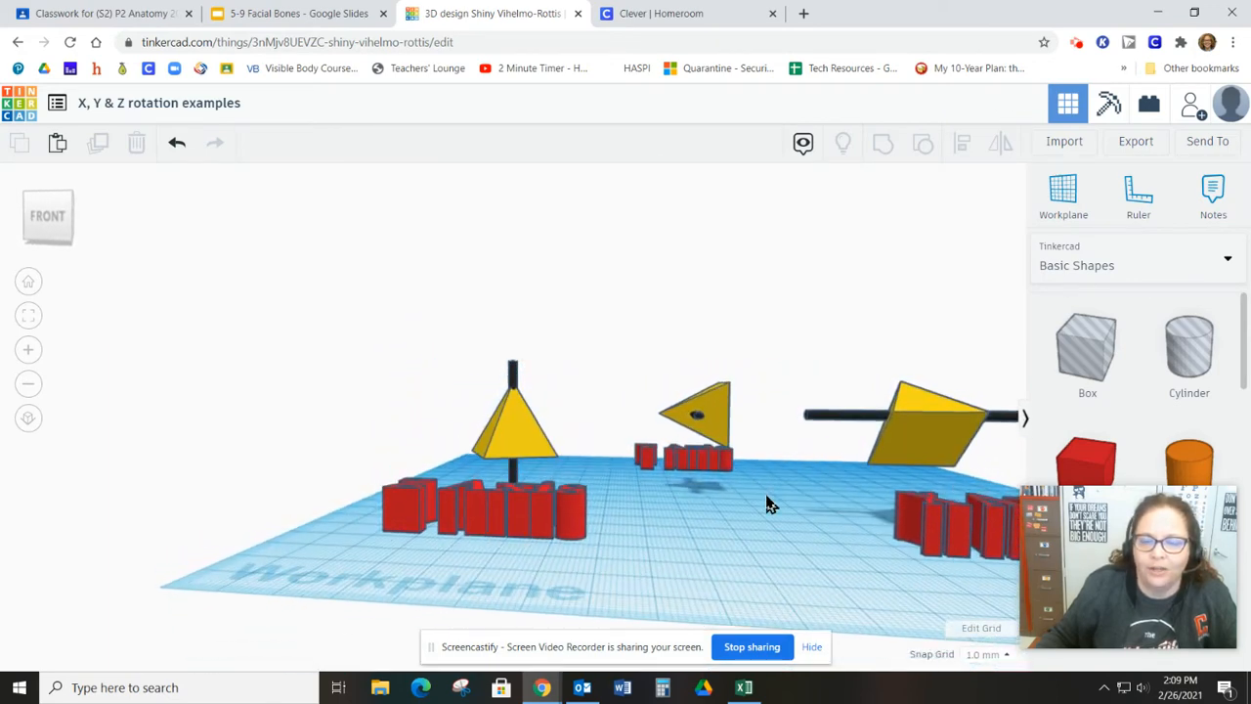
mouse_move(811, 528)
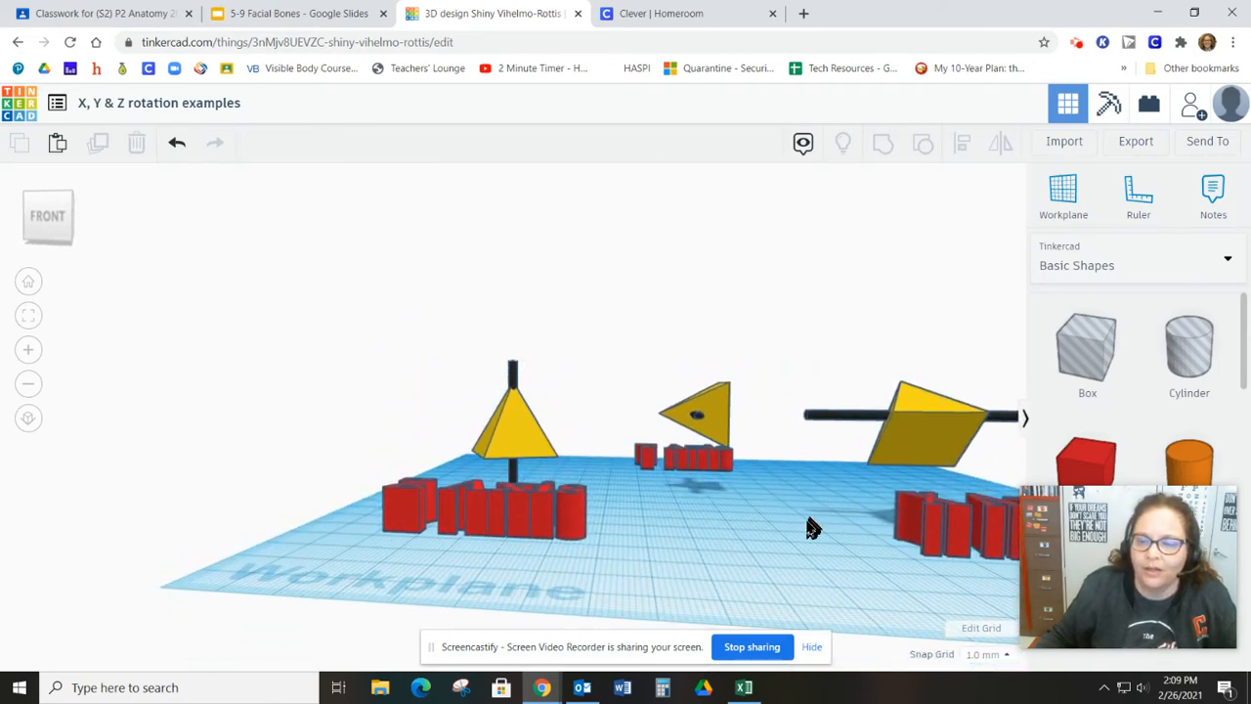
drag(811, 528, 665, 430)
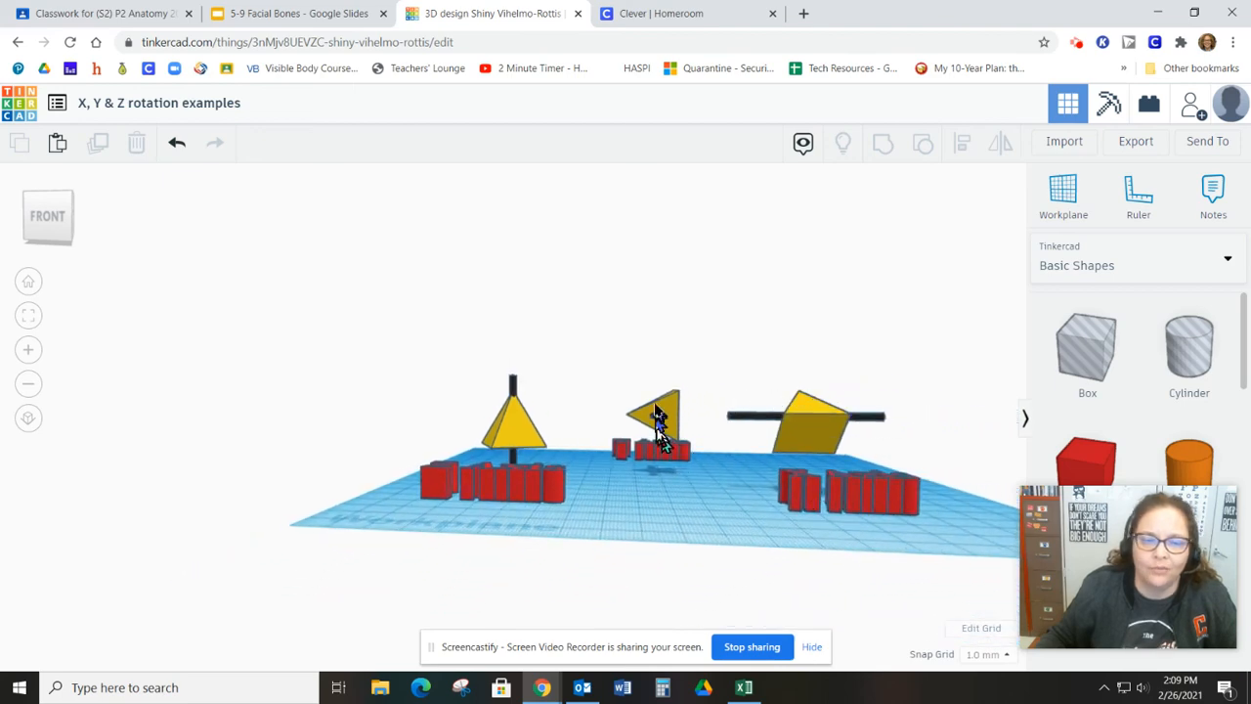